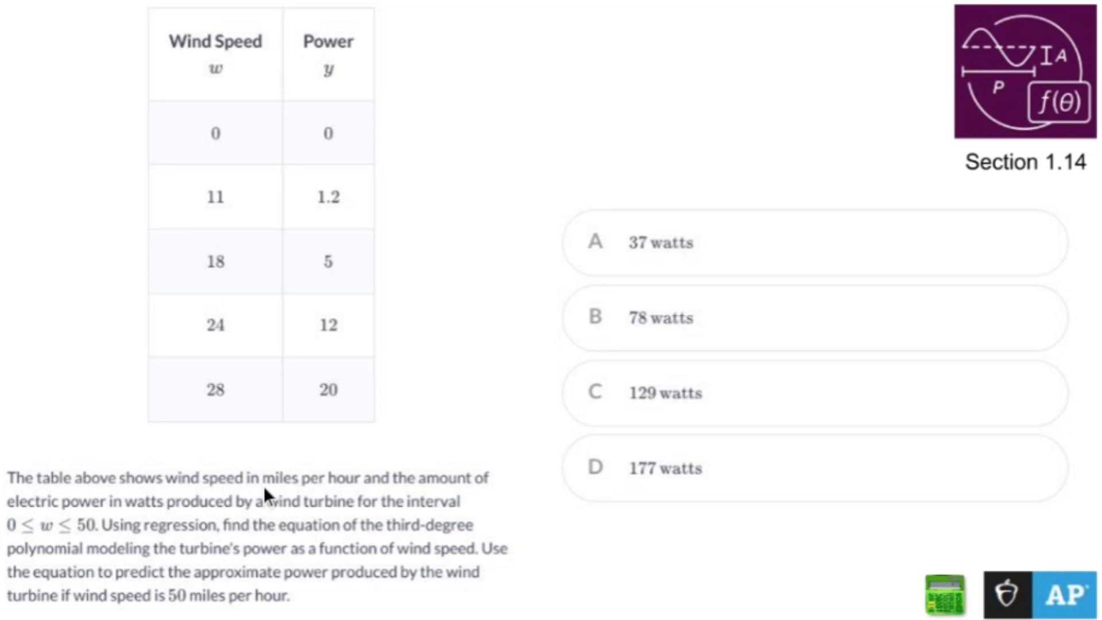
mouse_move(434, 489)
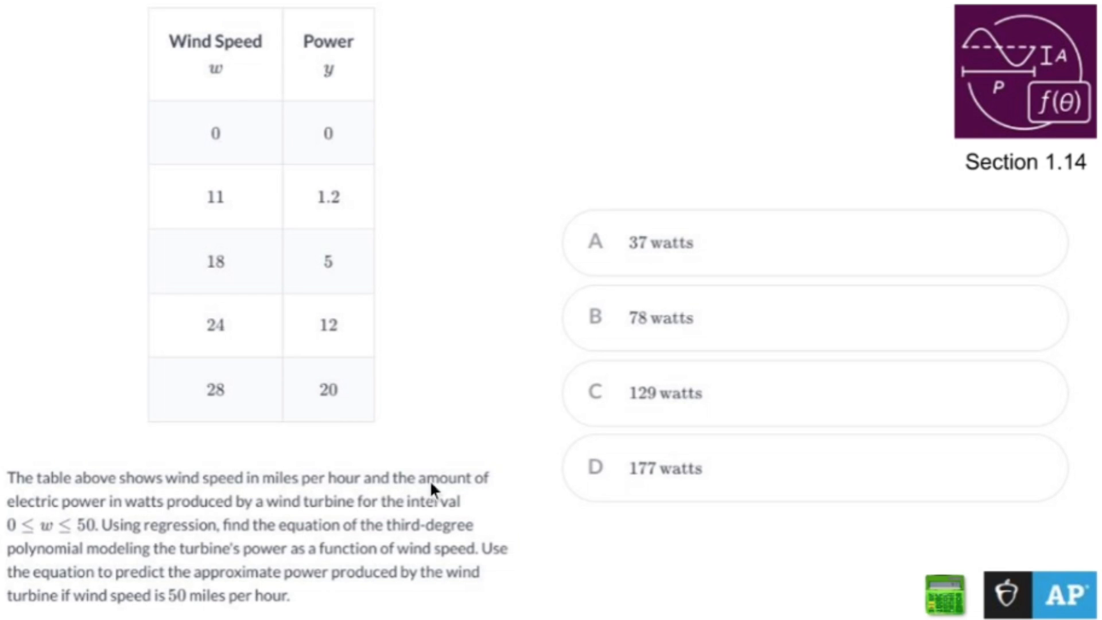
mouse_move(224, 518)
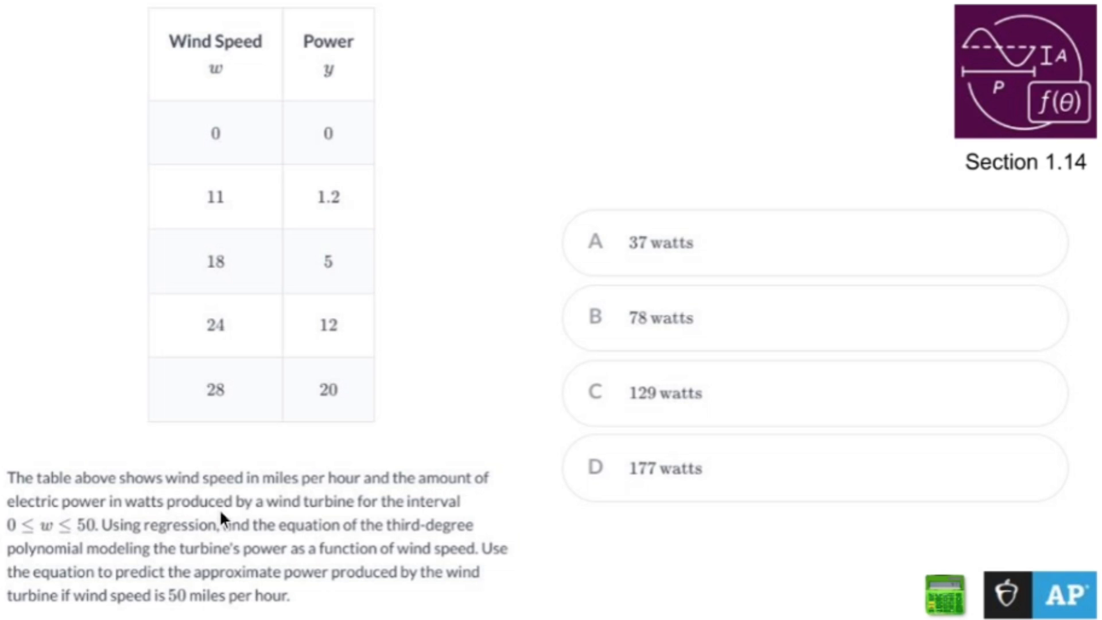
mouse_move(446, 510)
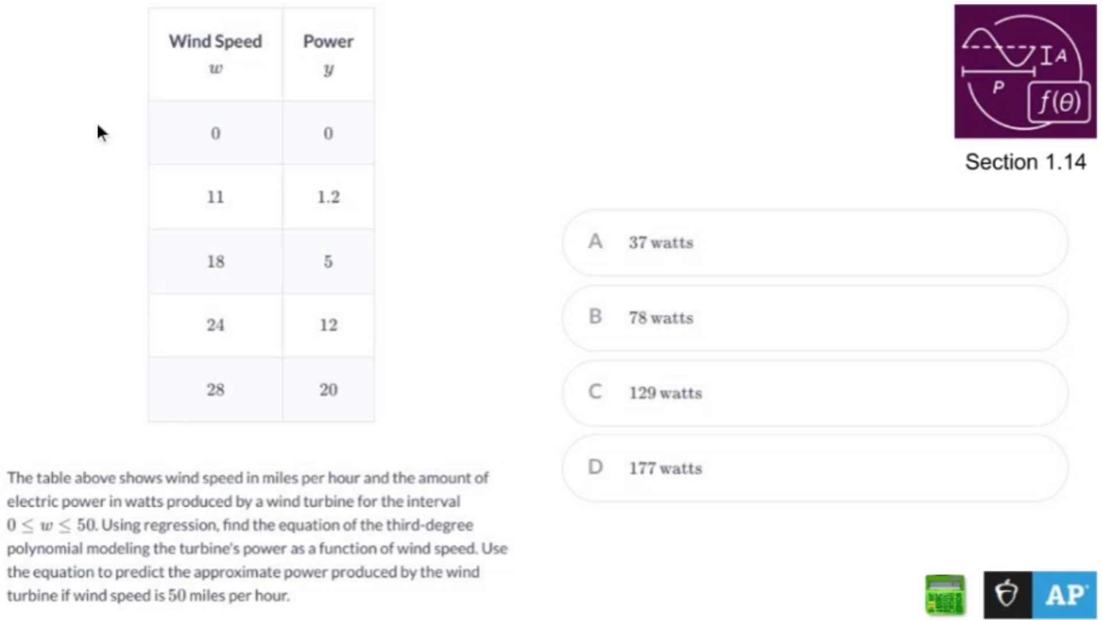
mouse_move(215, 420)
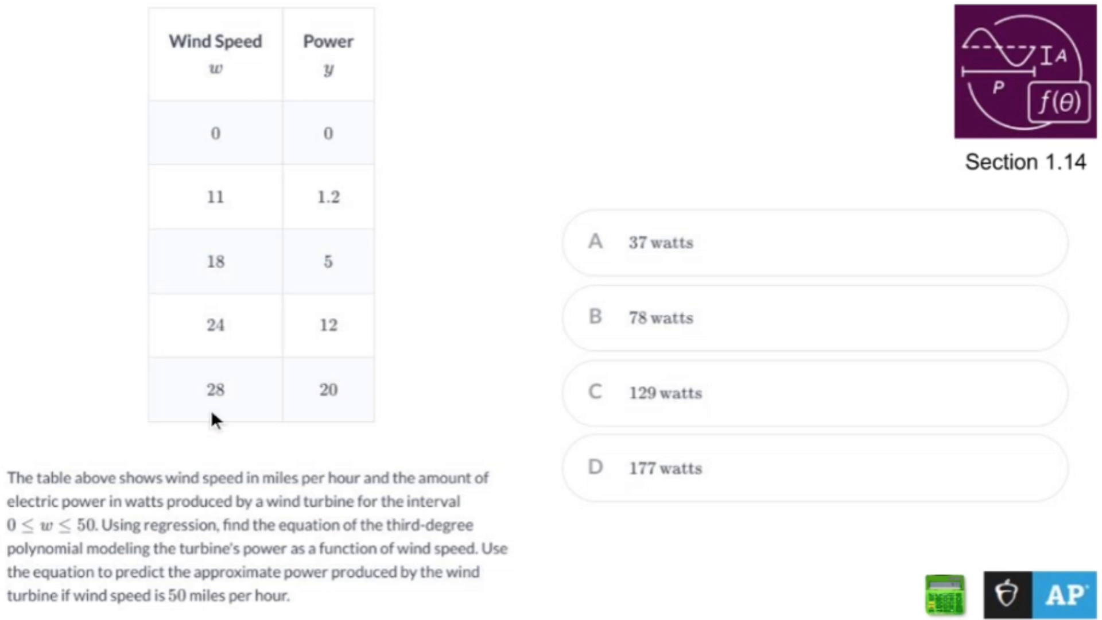
mouse_move(342, 537)
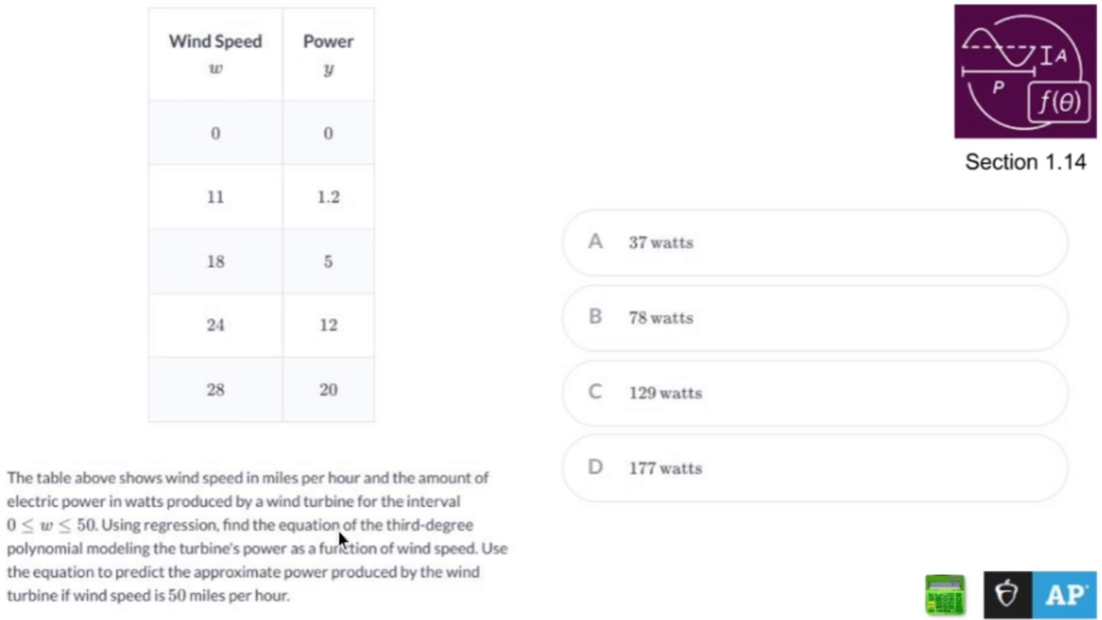
mouse_move(484, 117)
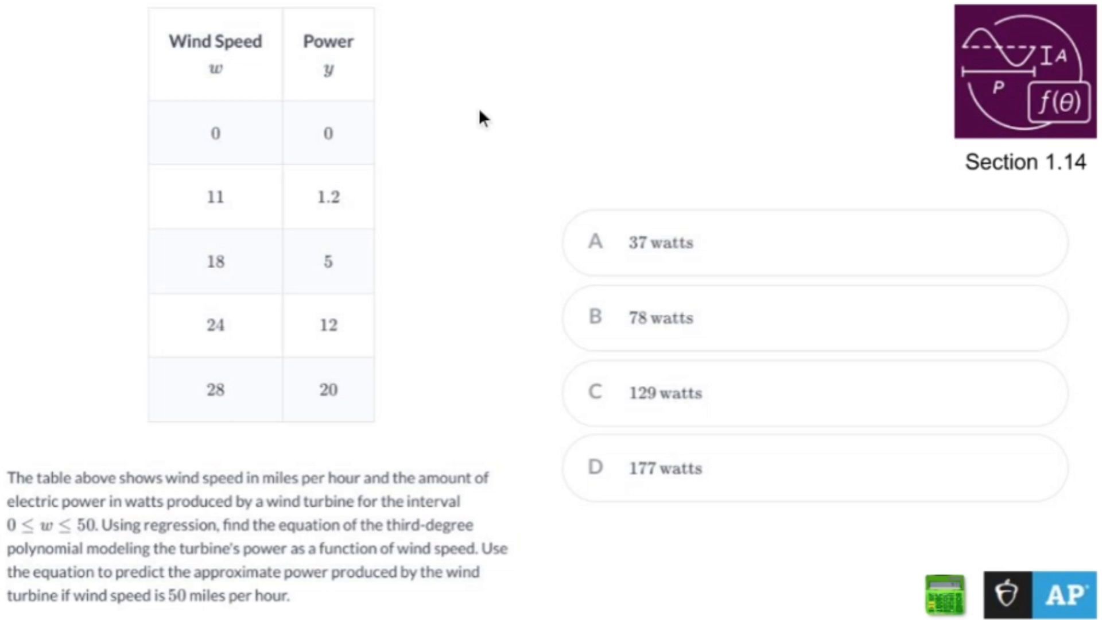
mouse_move(555, 53)
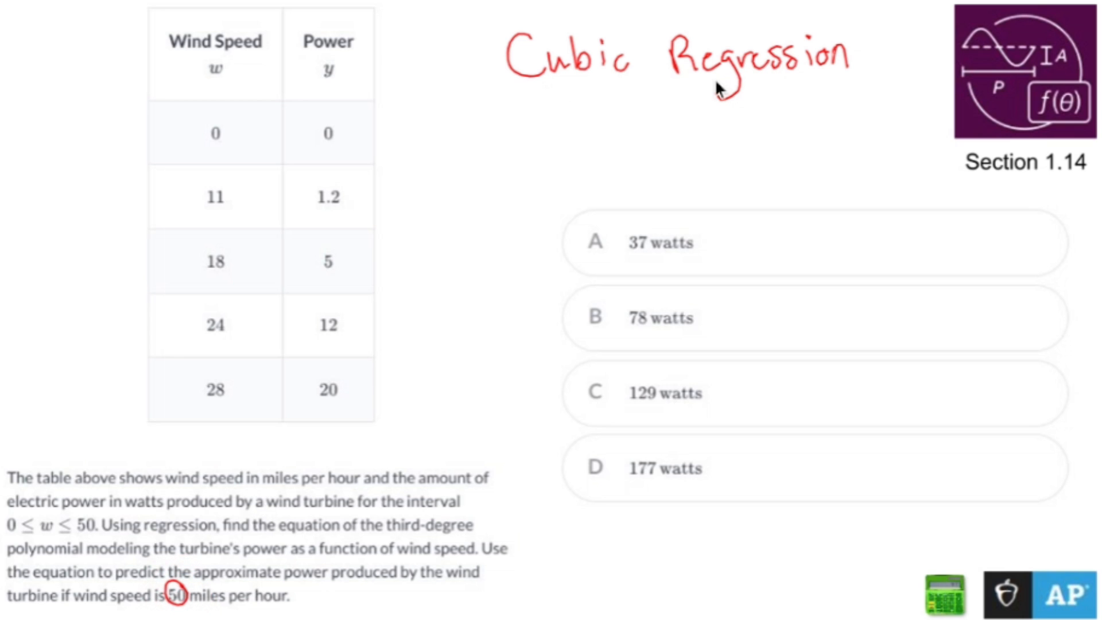
mouse_move(553, 295)
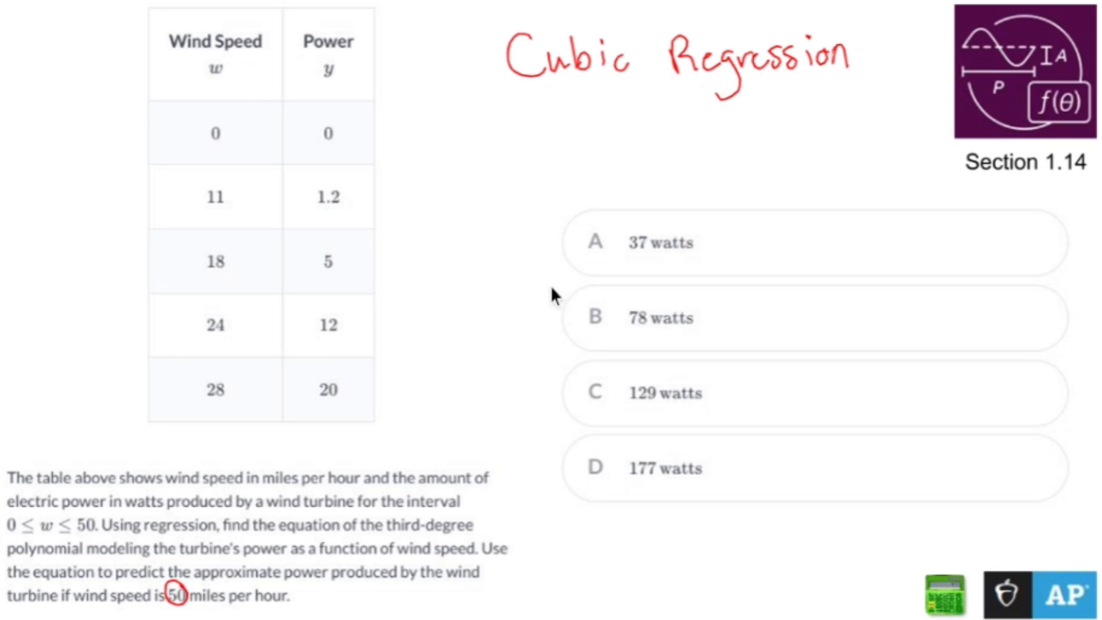
mouse_move(497, 286)
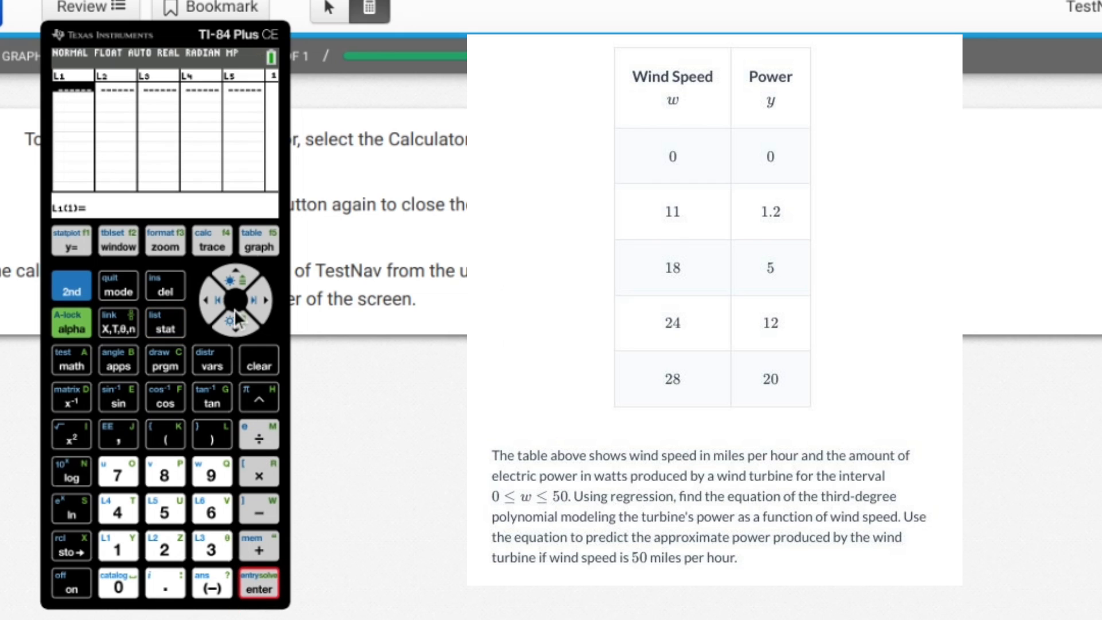
mouse_move(151, 268)
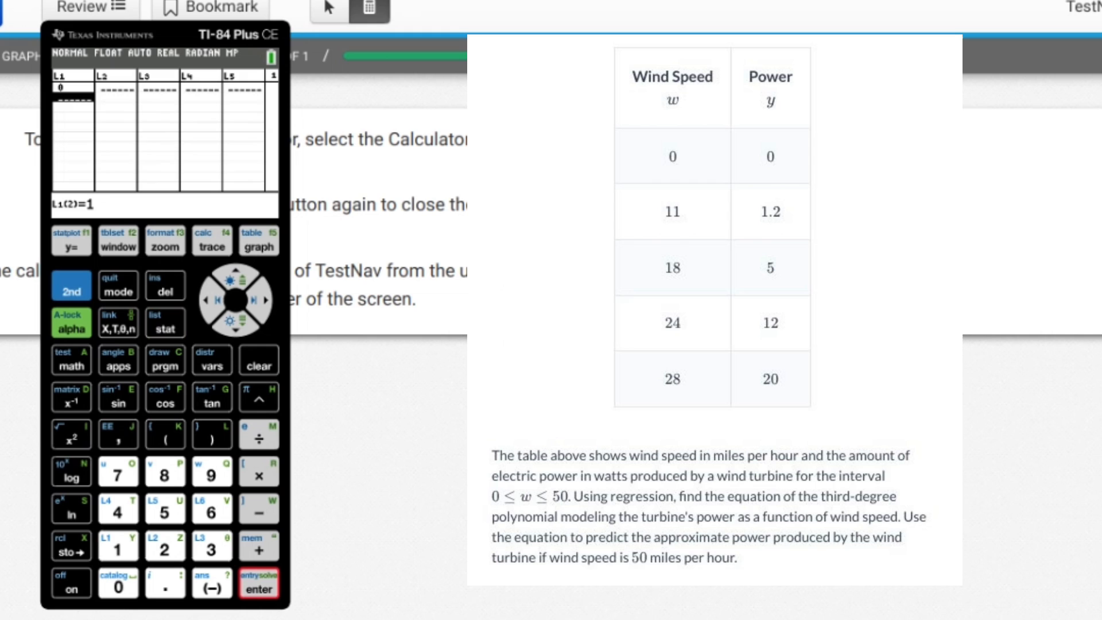
Step: Finish the lists with wind speed 11 in L1 and powers 1.2 and 20 in L2
text(11)
click(115, 97)
text(1.2)
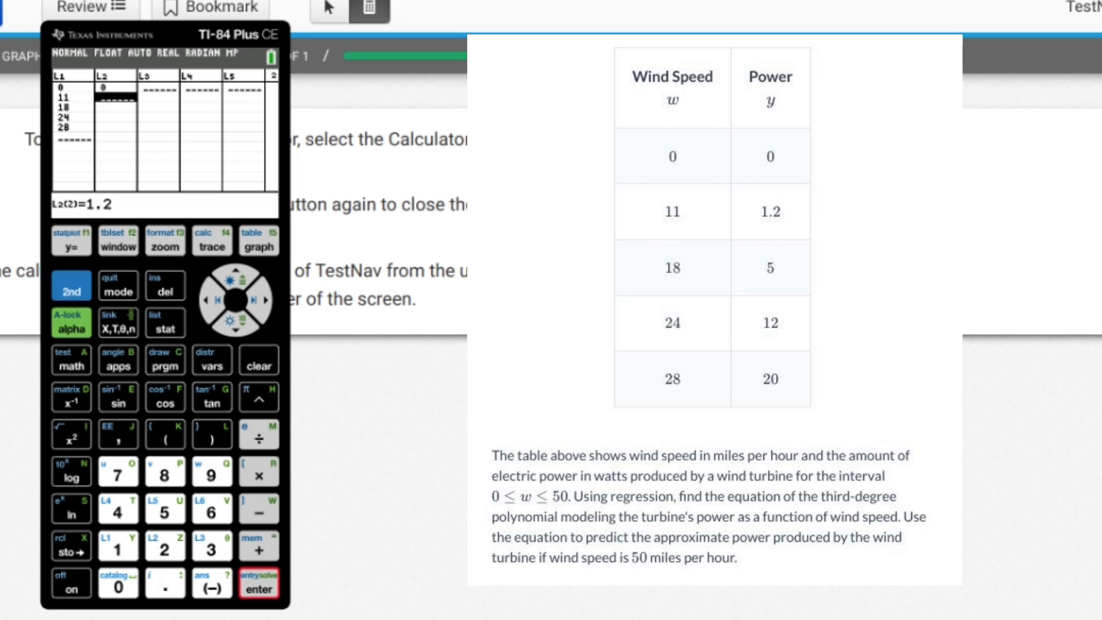
key(Enter)
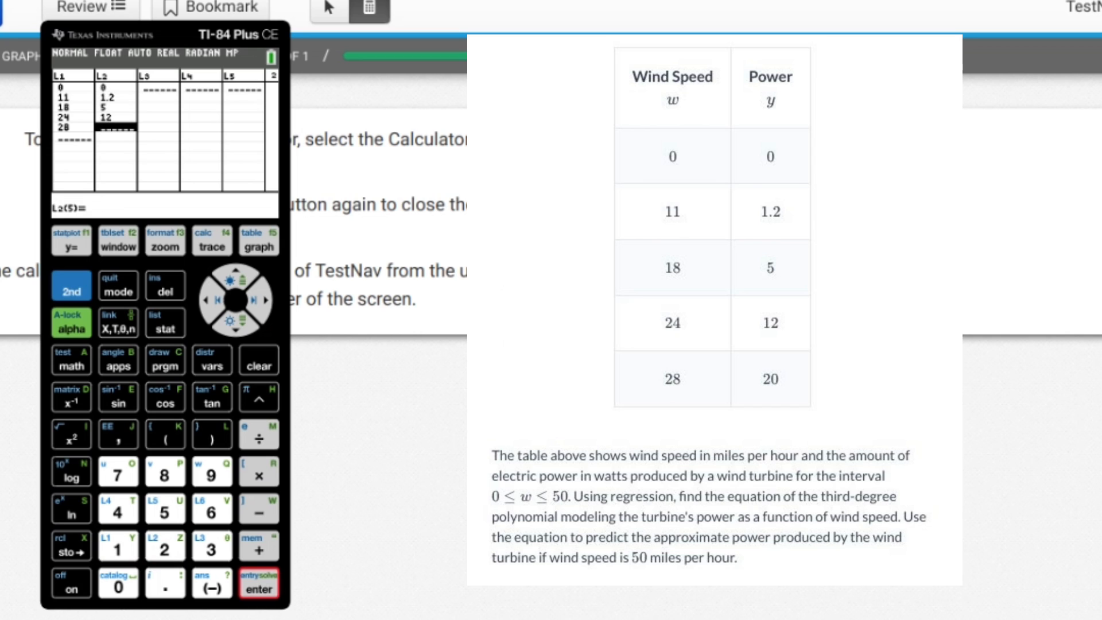
text(20)
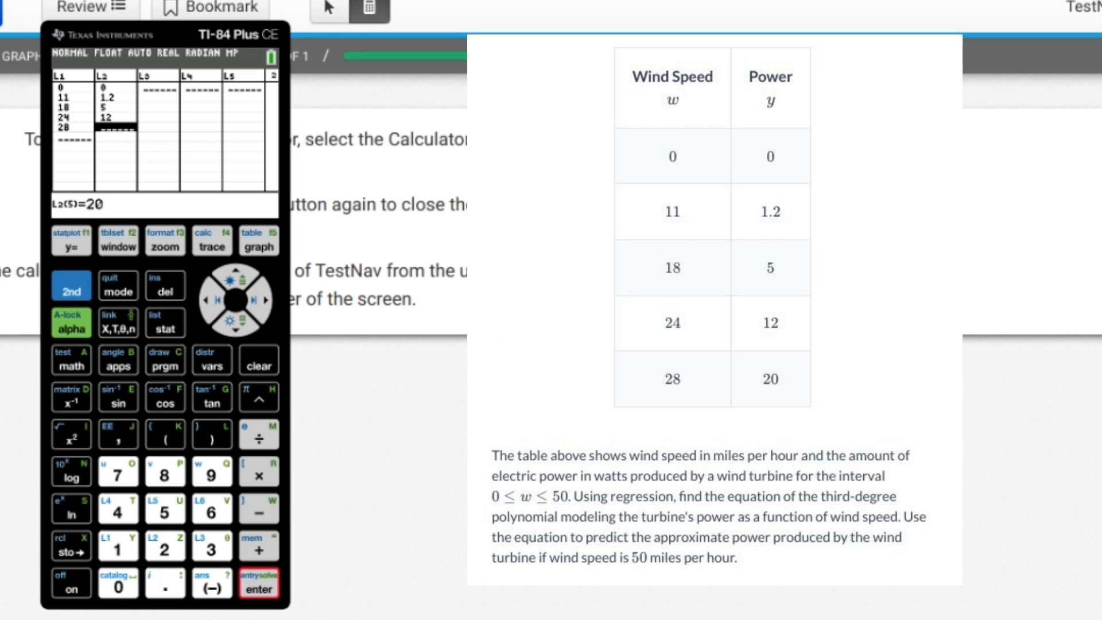
key(enter)
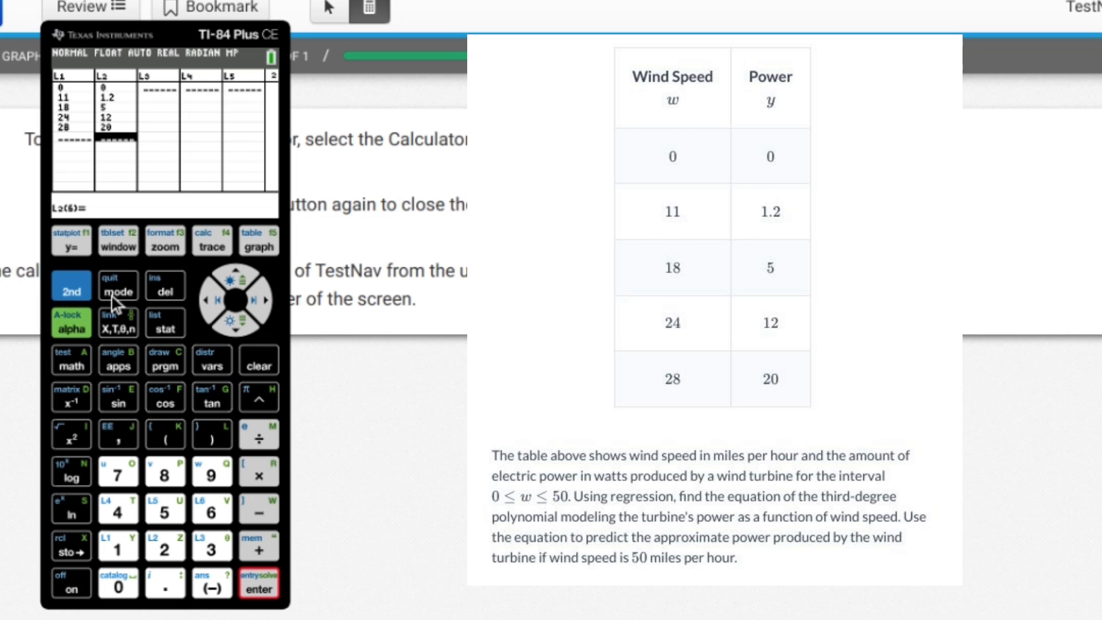
Step: Run CubicReg on L1, L2 from STAT CALC, giving a≈0.00128, b≈−0.01476, c≈0.12213, d≈−0.00699
click(117, 286)
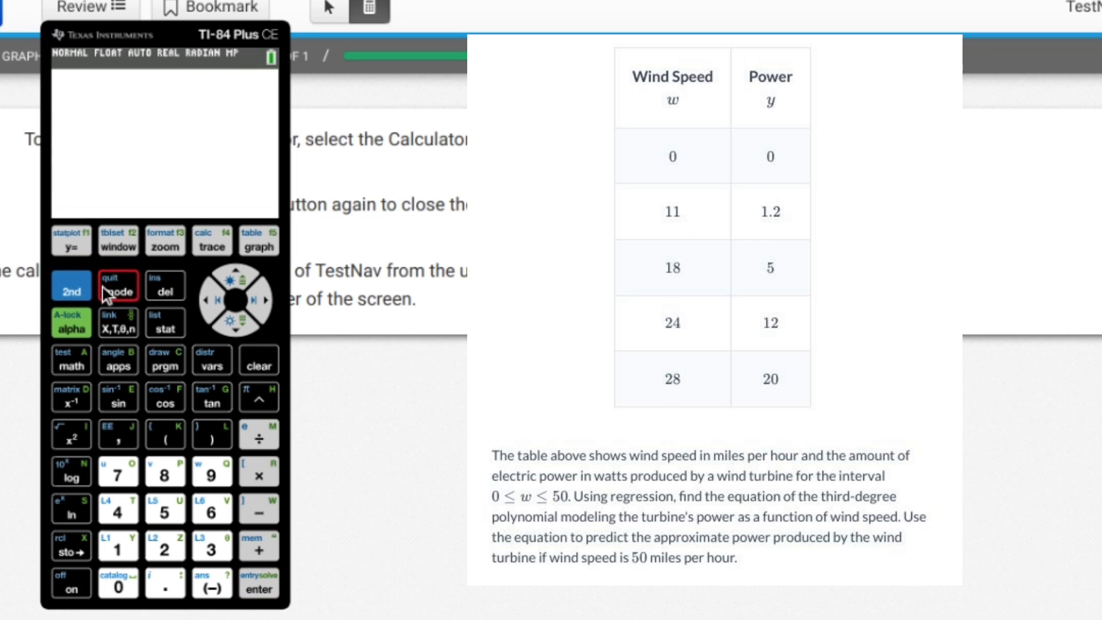
click(164, 323)
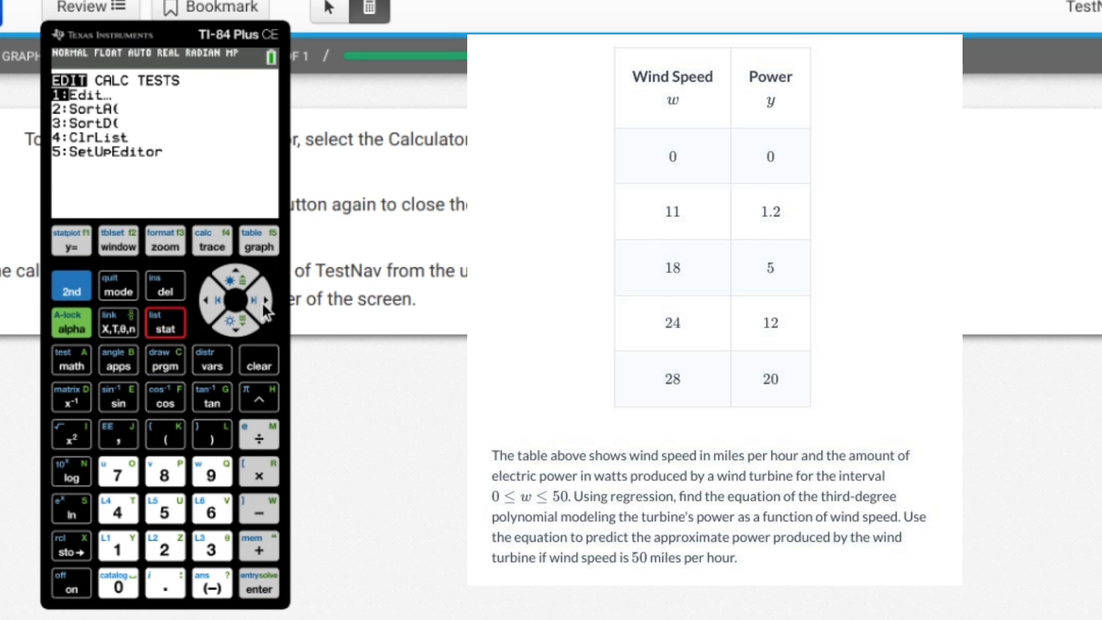
click(254, 299)
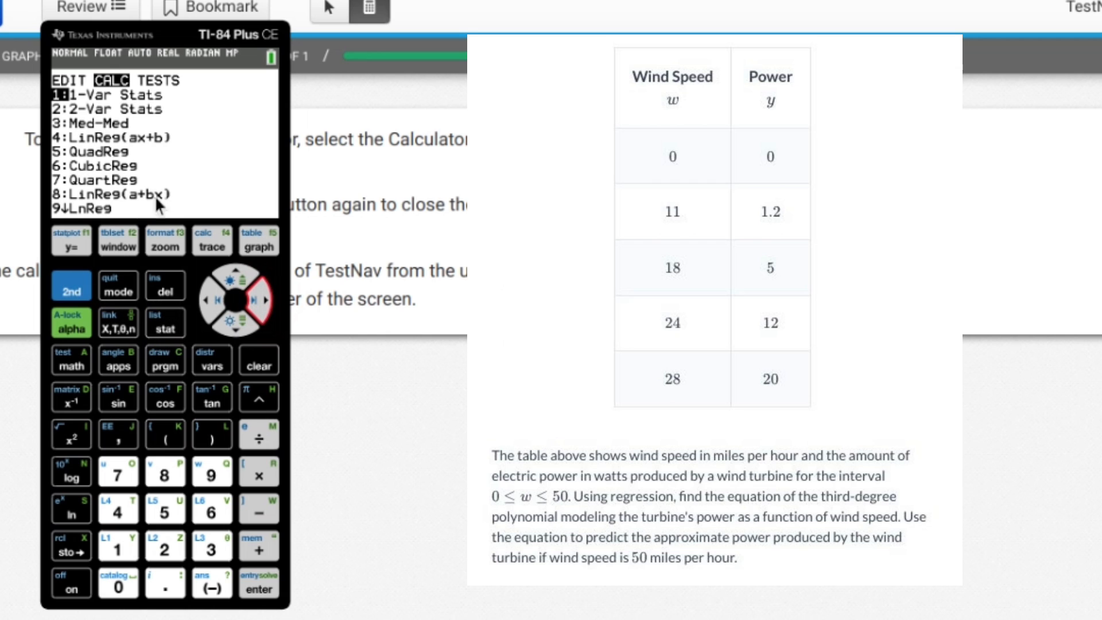
click(121, 166)
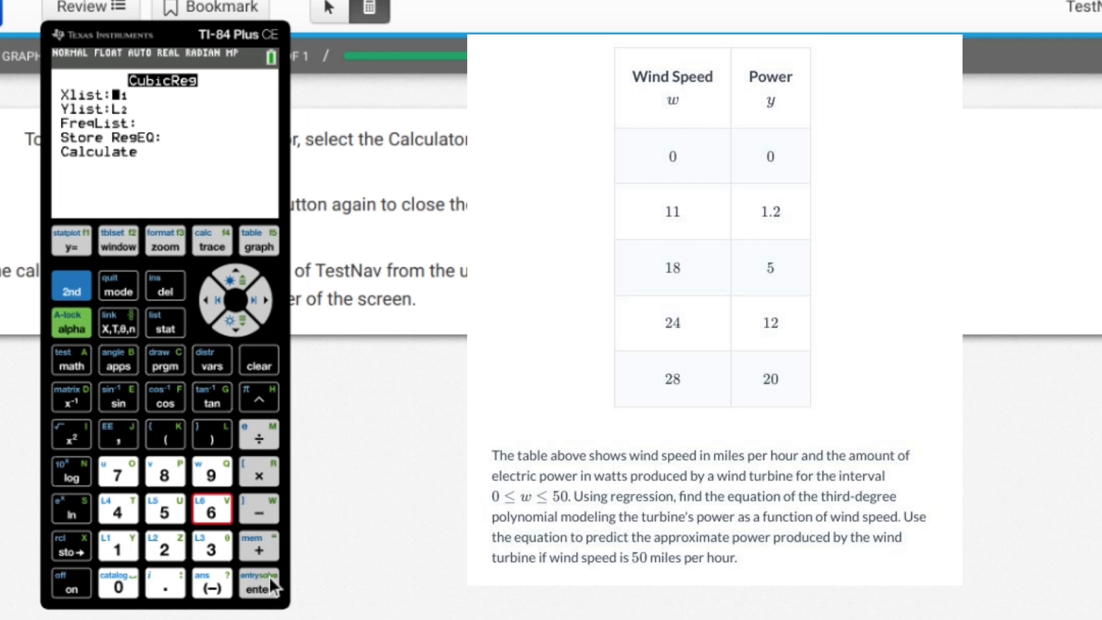
click(259, 589)
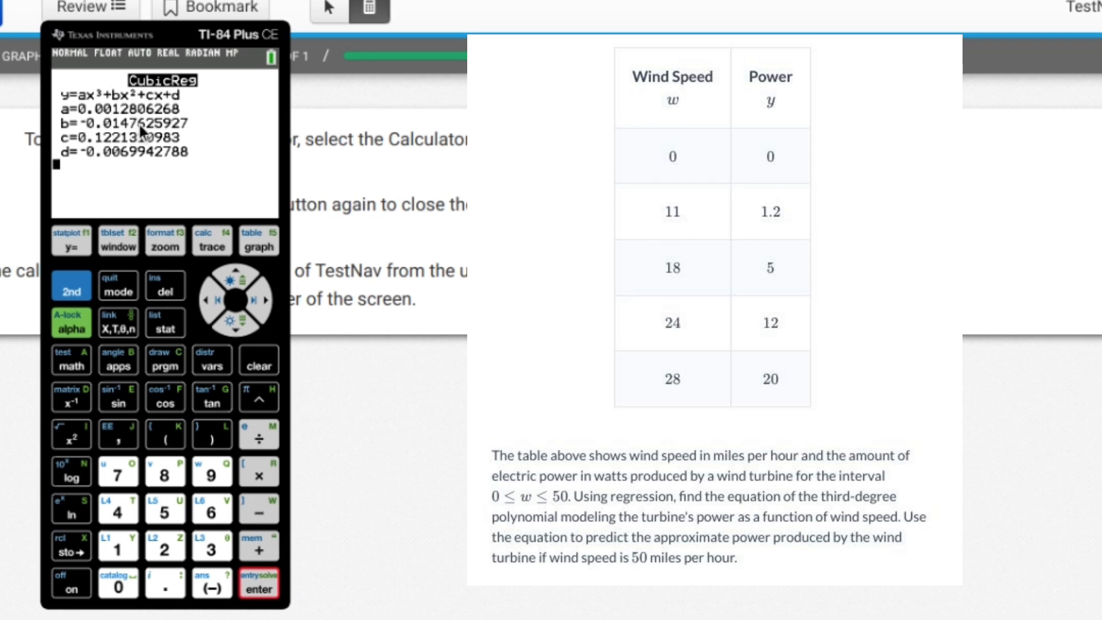
mouse_move(161, 187)
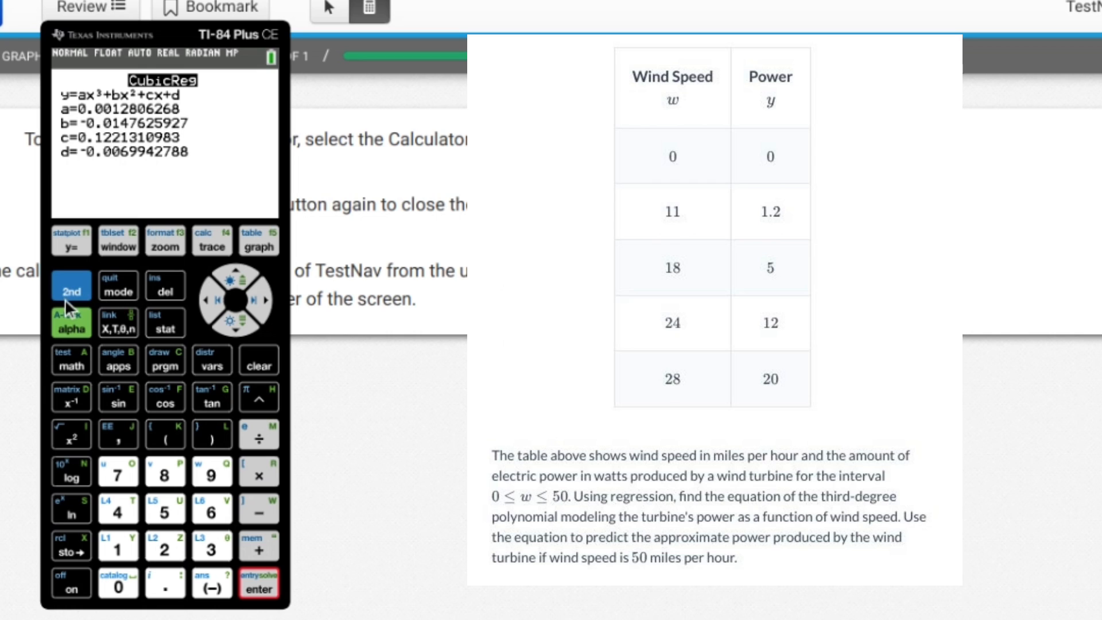
Step: Recheck the data lists and choose CubicReg again from the STAT CALC menu
click(117, 287)
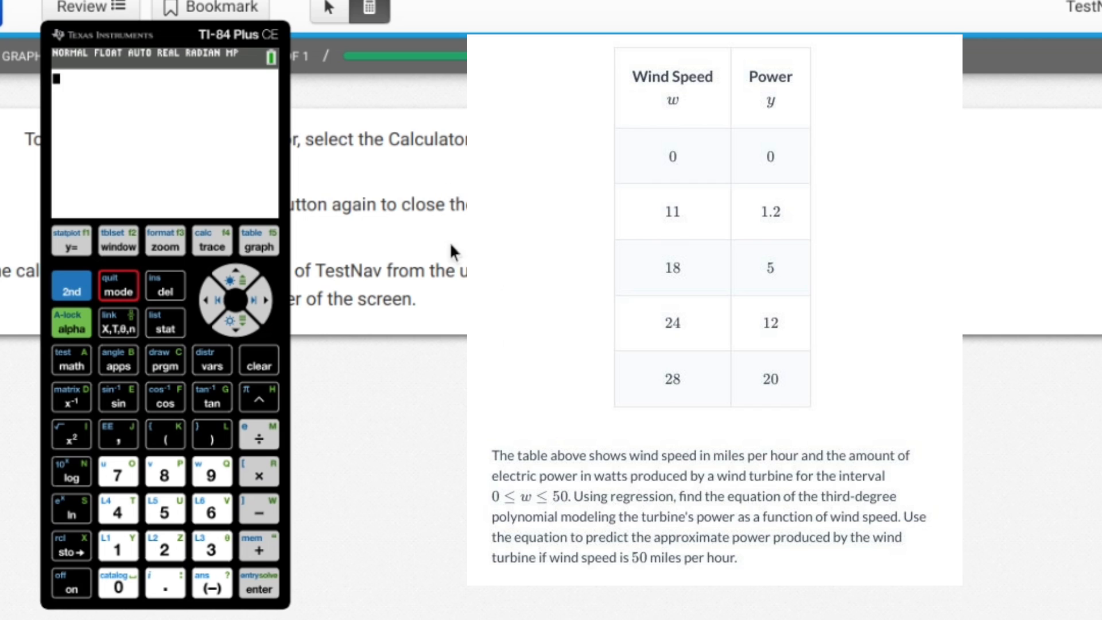
mouse_move(181, 345)
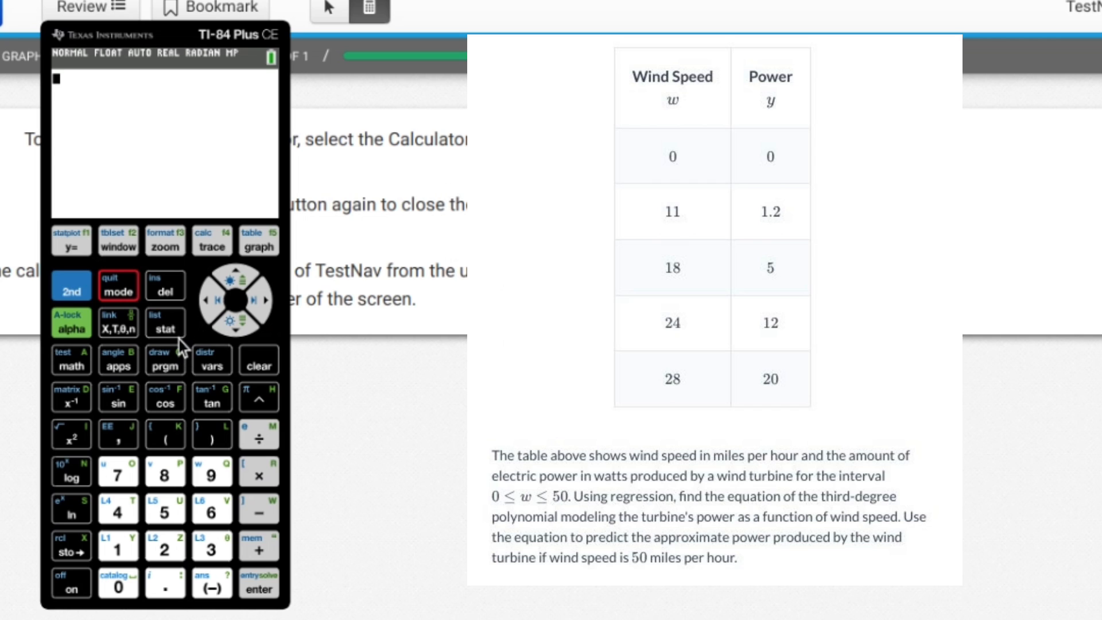
click(166, 322)
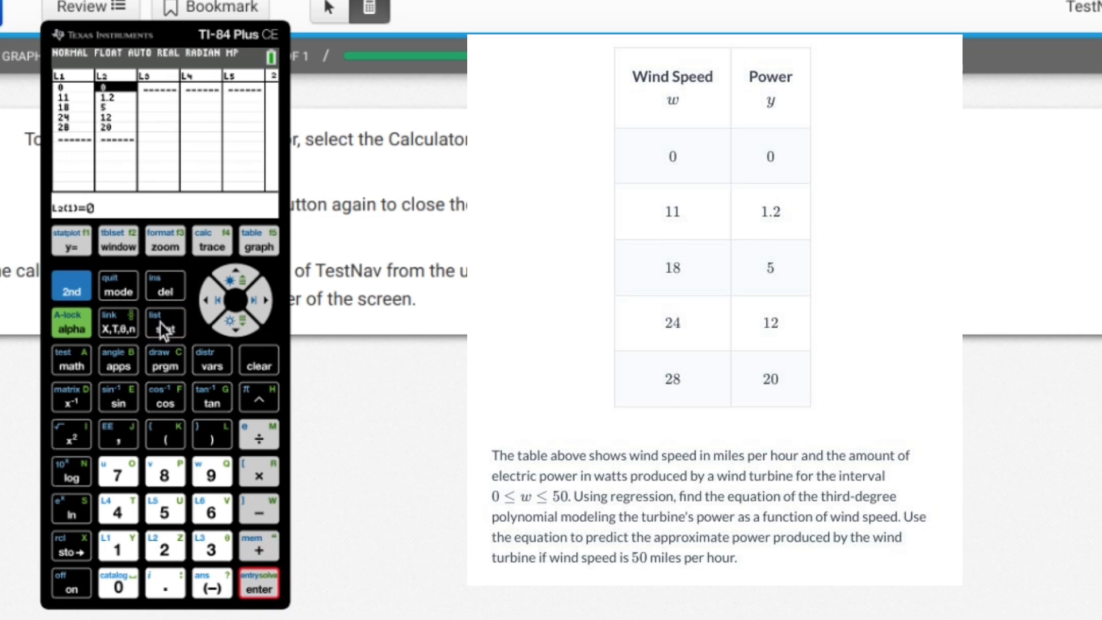
click(164, 321)
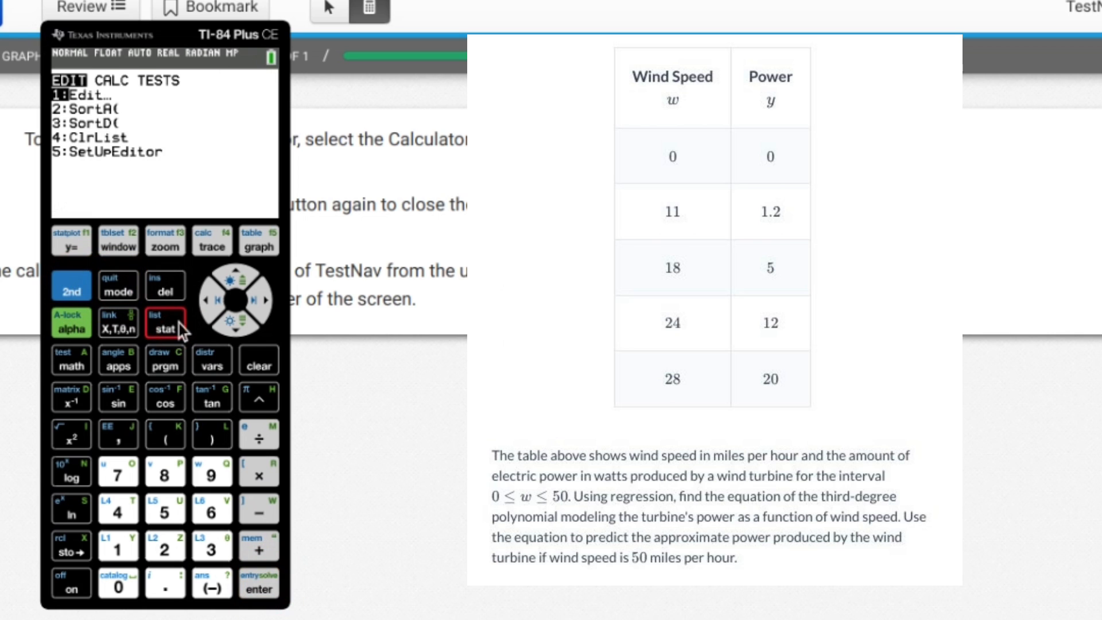
click(260, 288)
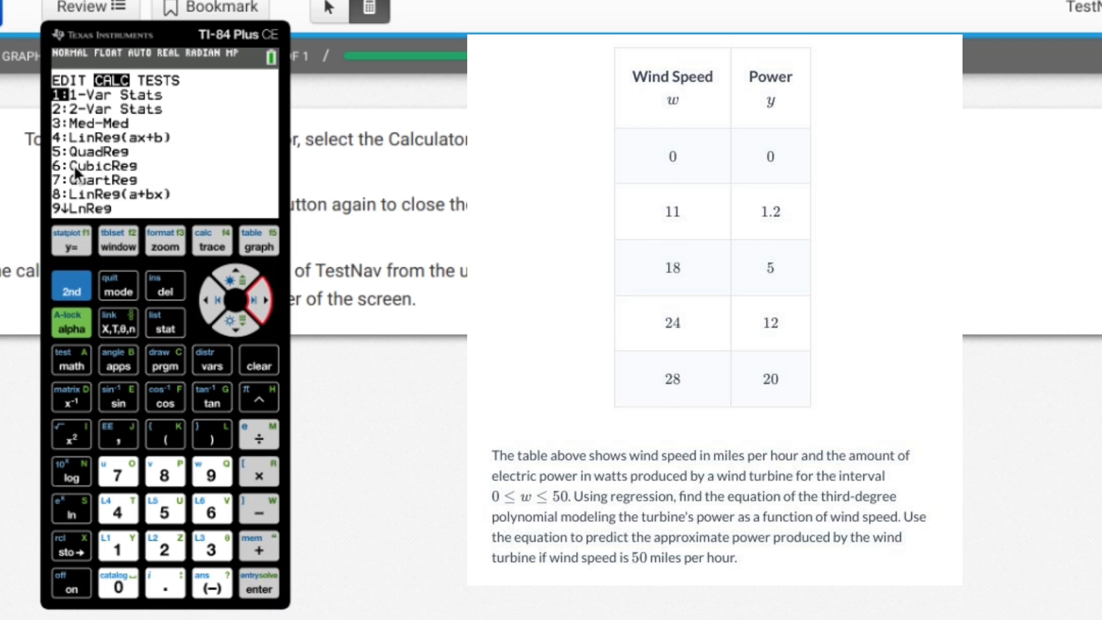
click(211, 511)
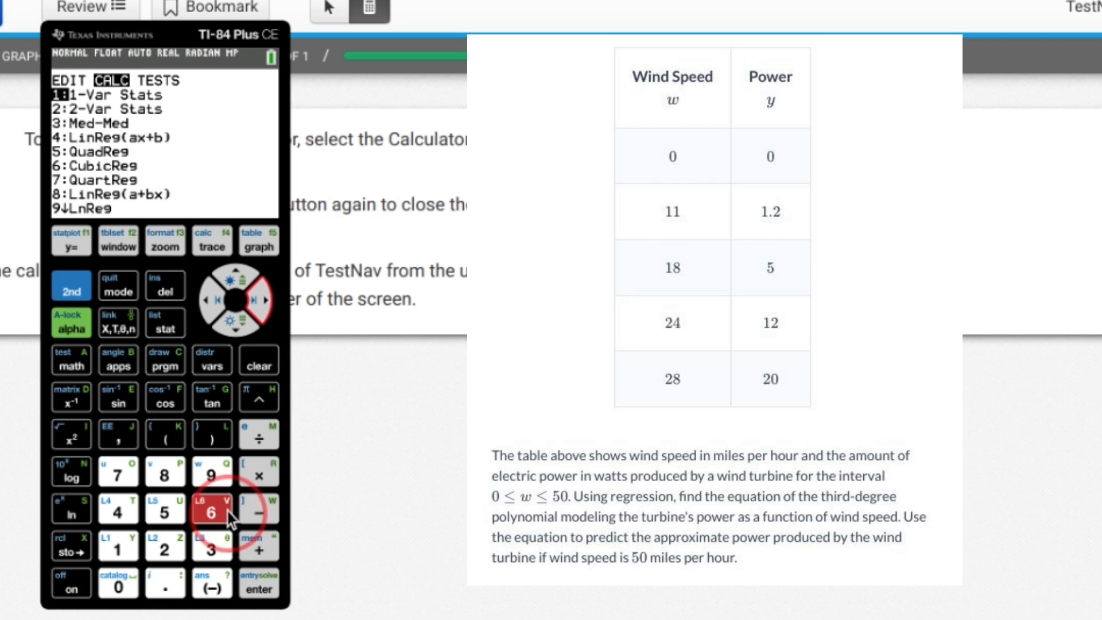
click(207, 506)
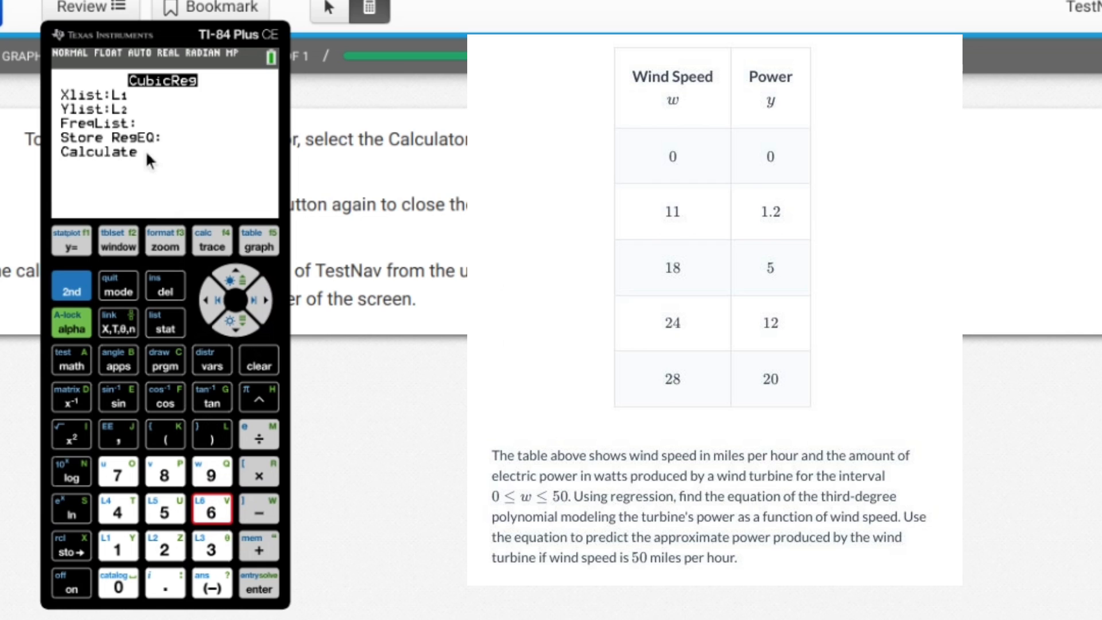
mouse_move(145, 318)
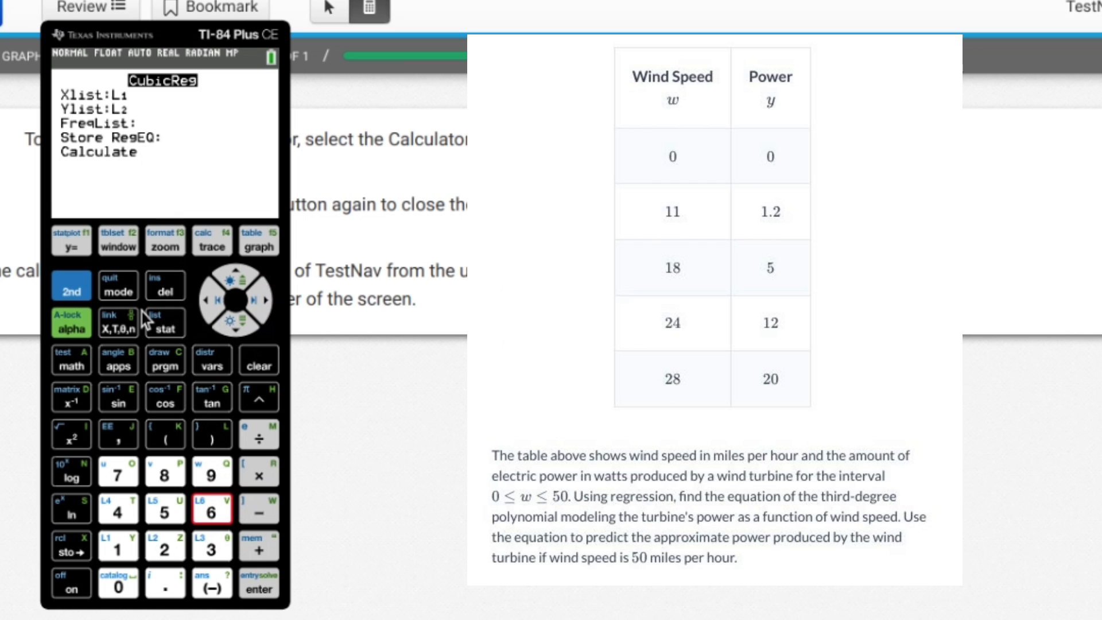
mouse_move(195, 358)
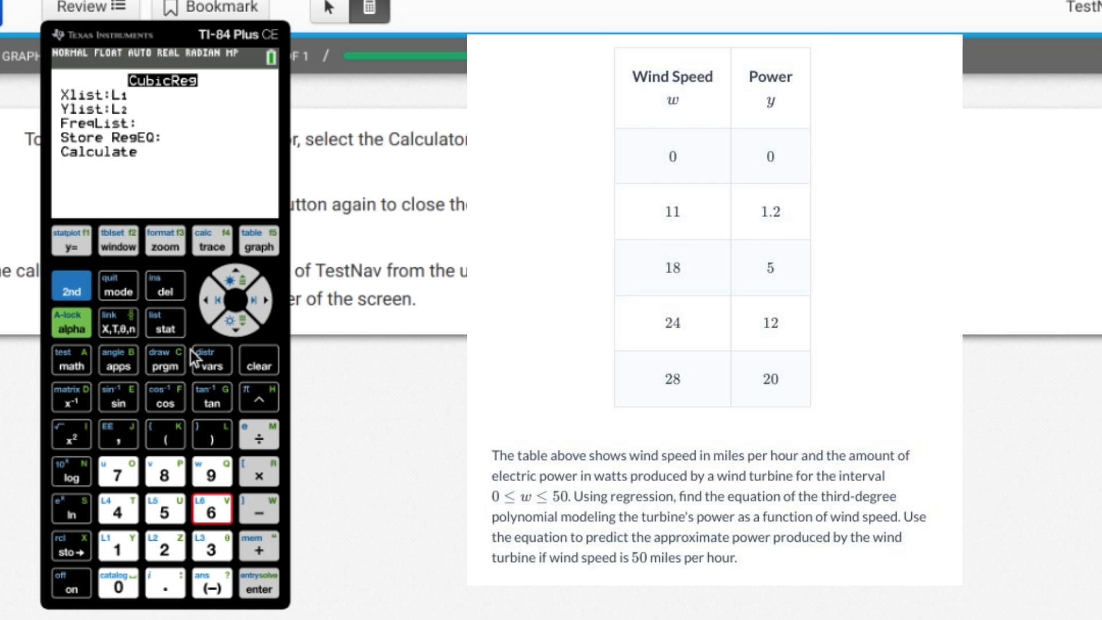
mouse_move(259, 344)
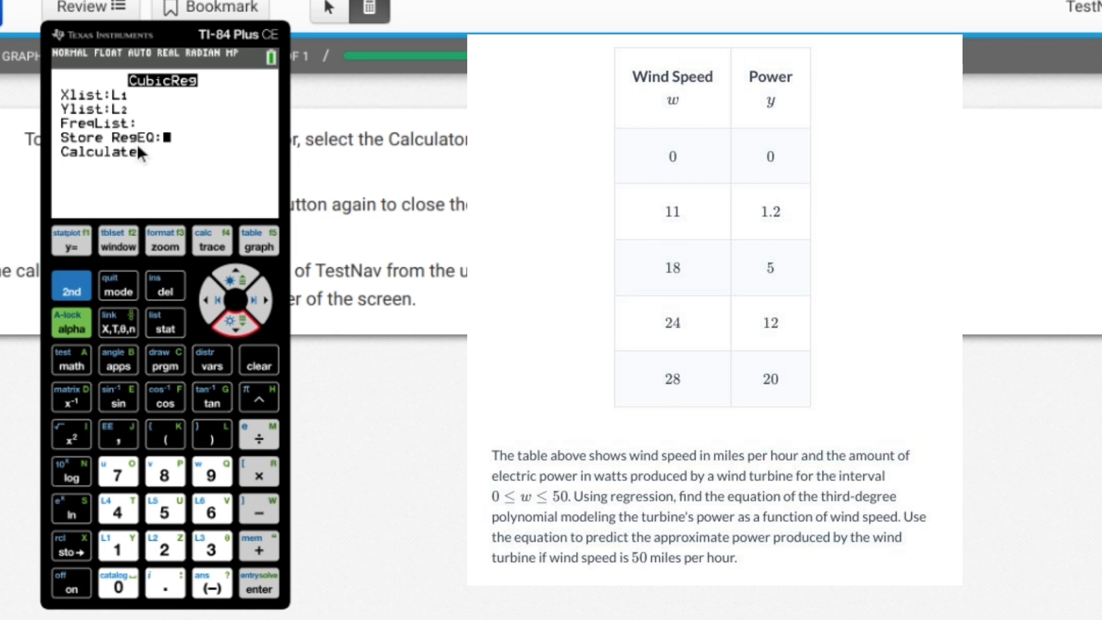
mouse_move(220, 365)
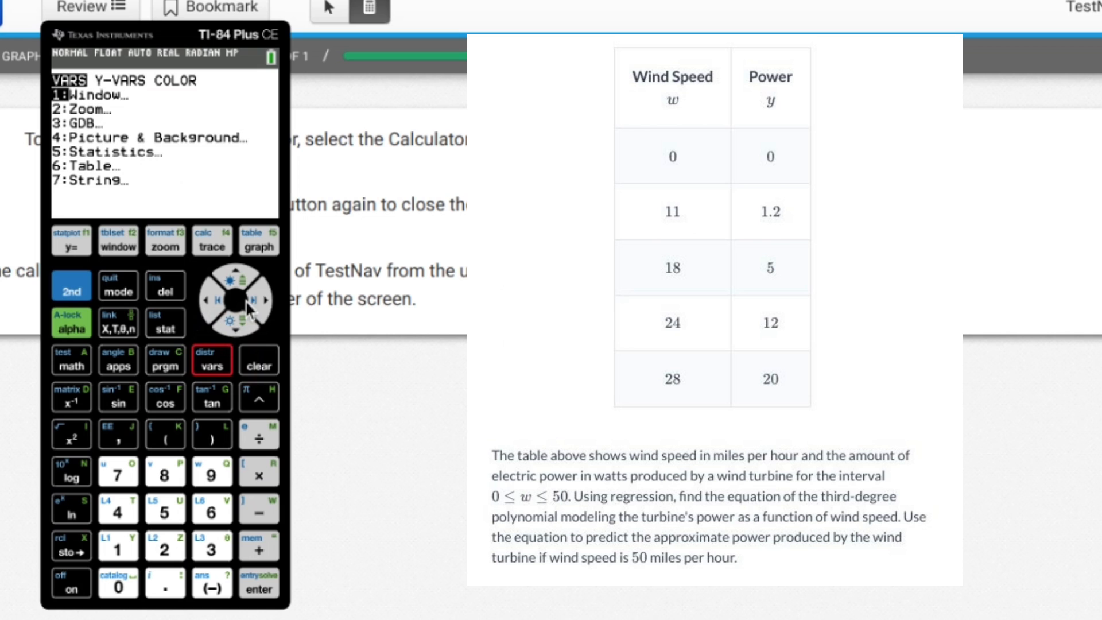
Step: Set Store RegEQ to Y1 via VARS Y-VARS and paste CubicReg L1,L2,Y1 to the home screen
click(263, 299)
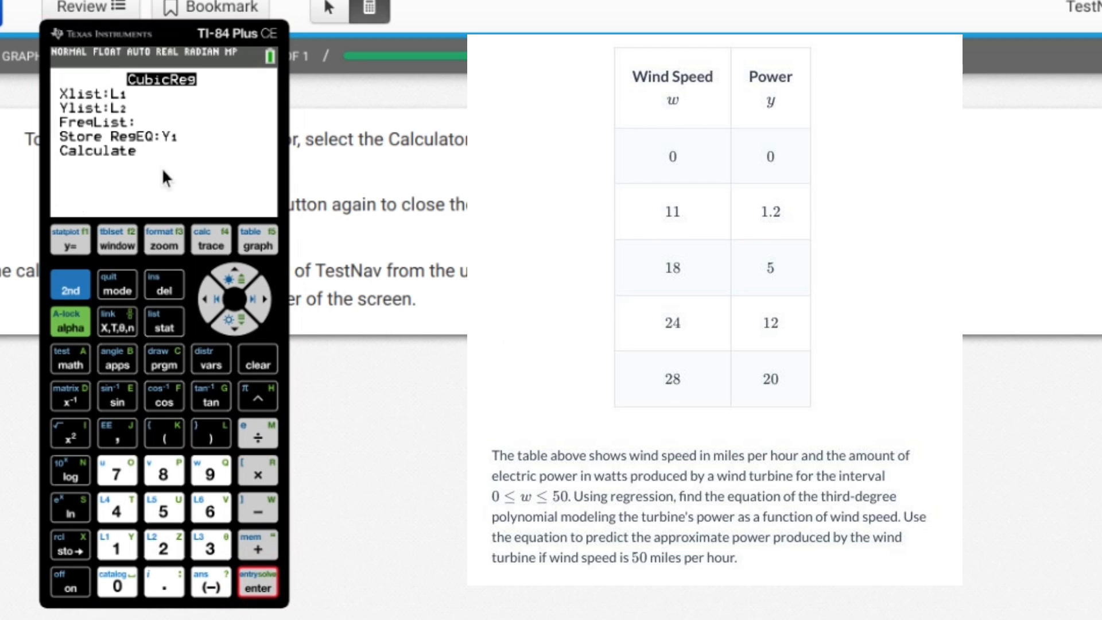
mouse_move(173, 136)
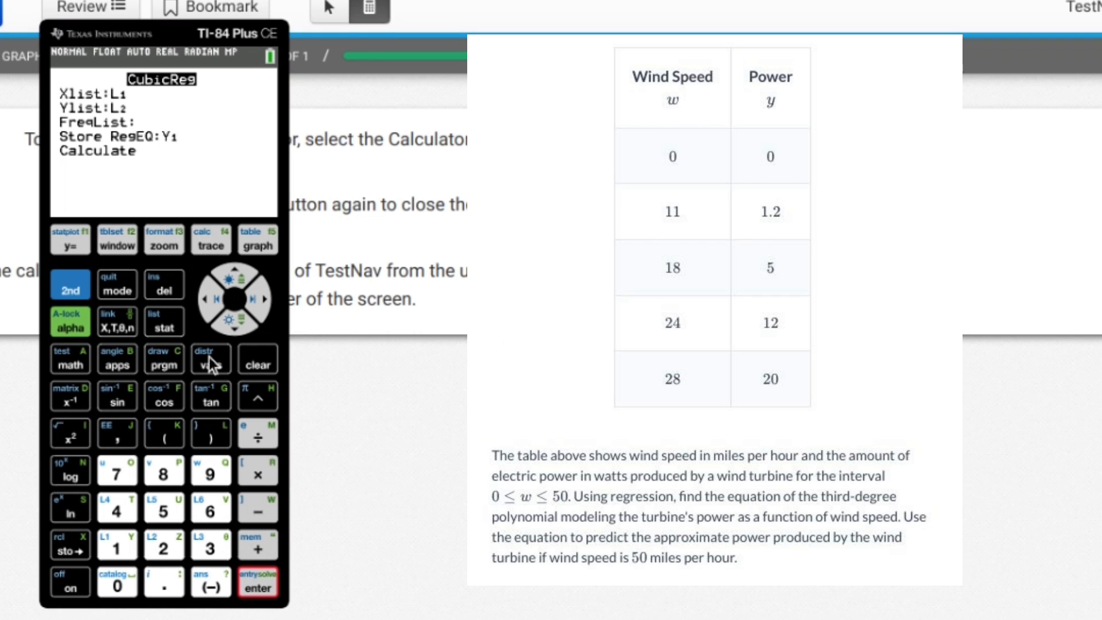
click(257, 583)
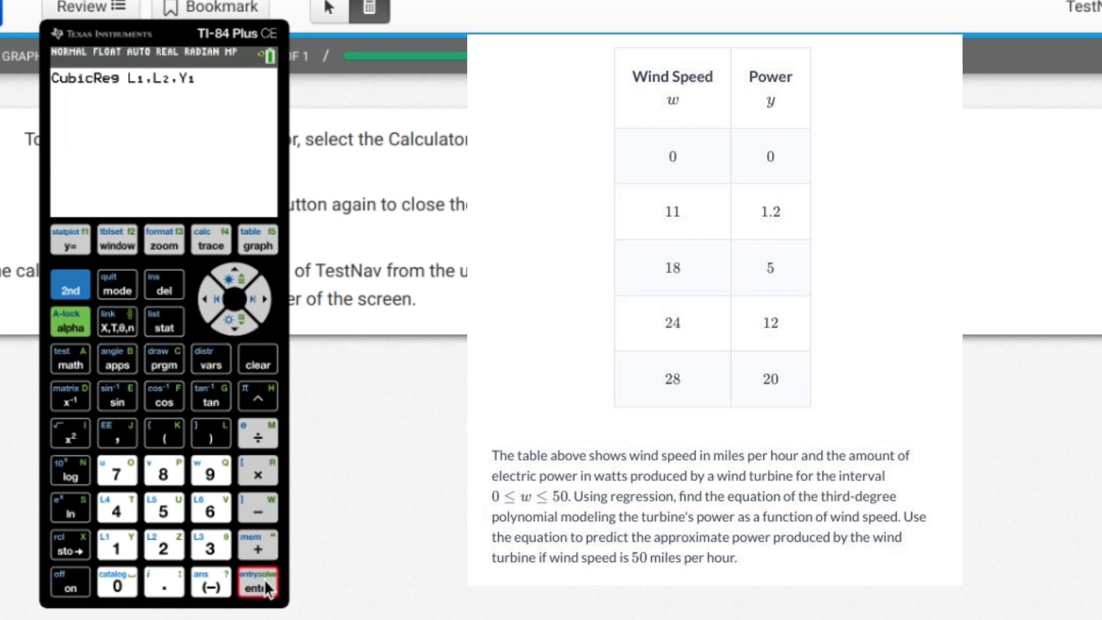
Step: Run the regression, confirm the cubic equation in Y1, and graph the fitted curve
click(258, 586)
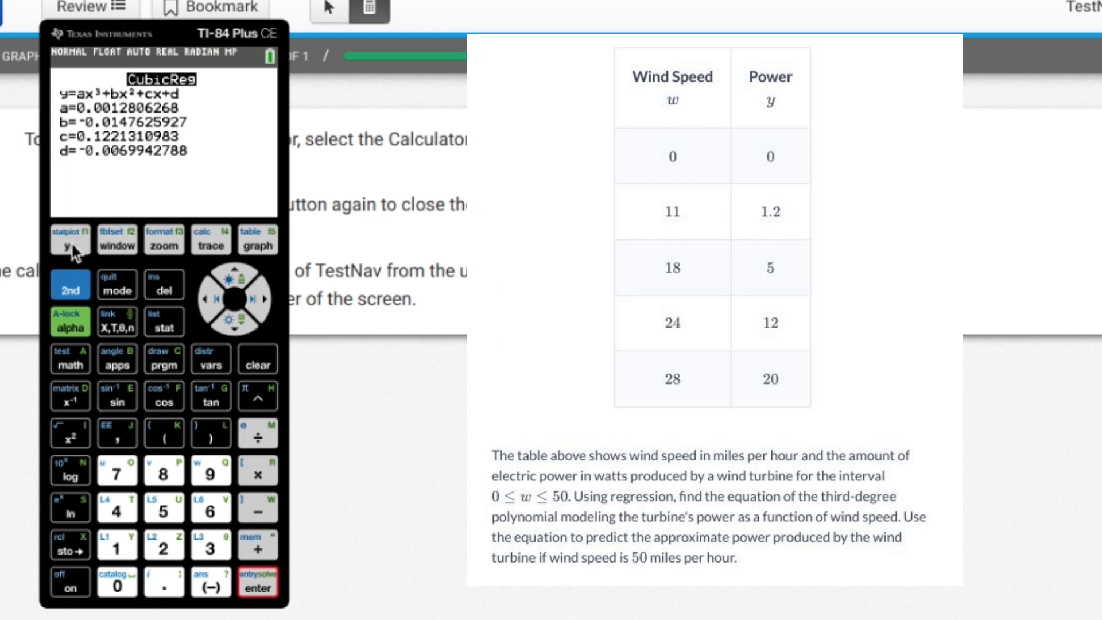
click(68, 240)
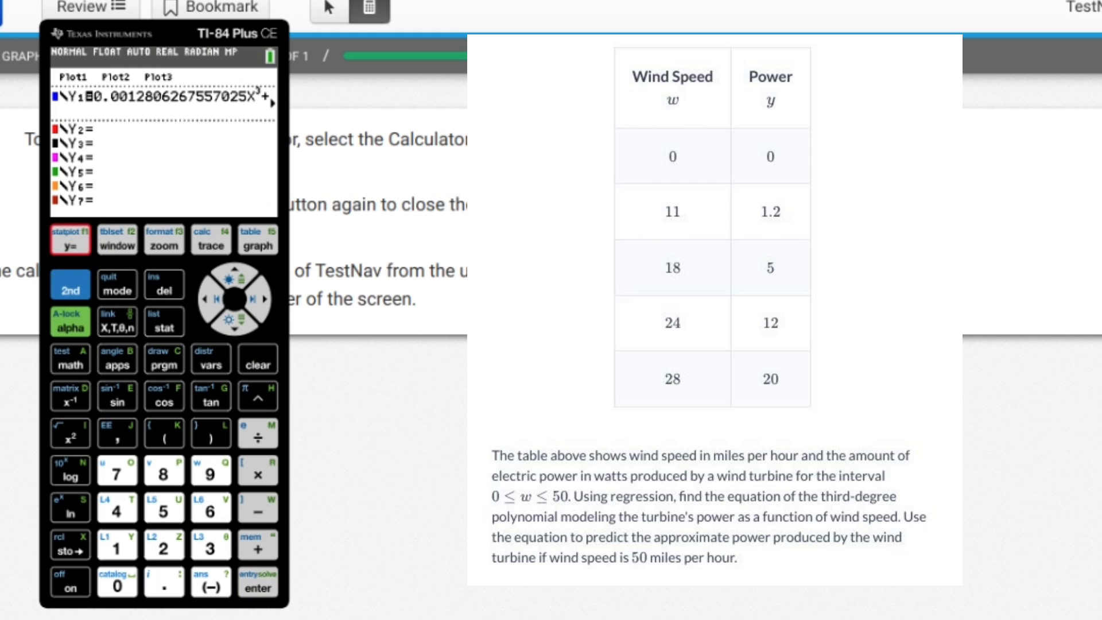
click(257, 243)
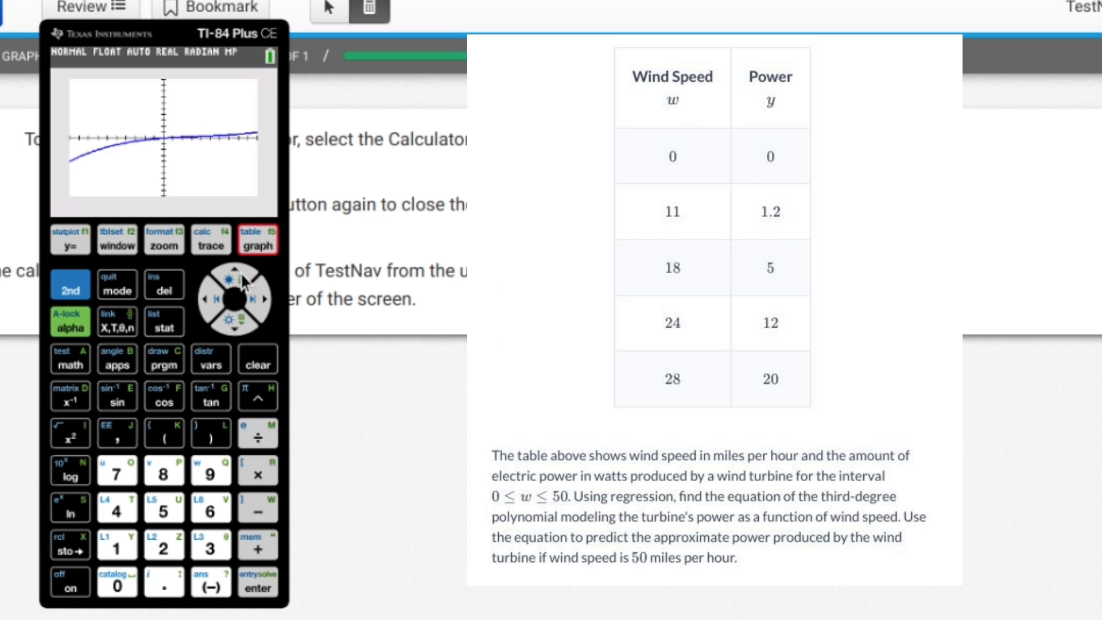
mouse_move(170, 267)
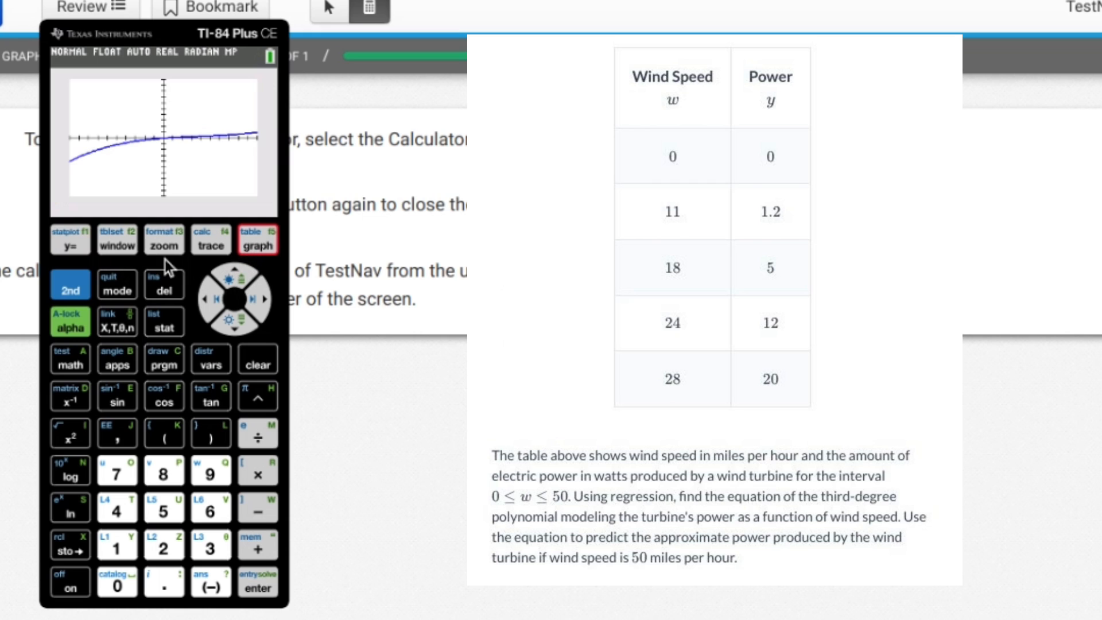
click(117, 239)
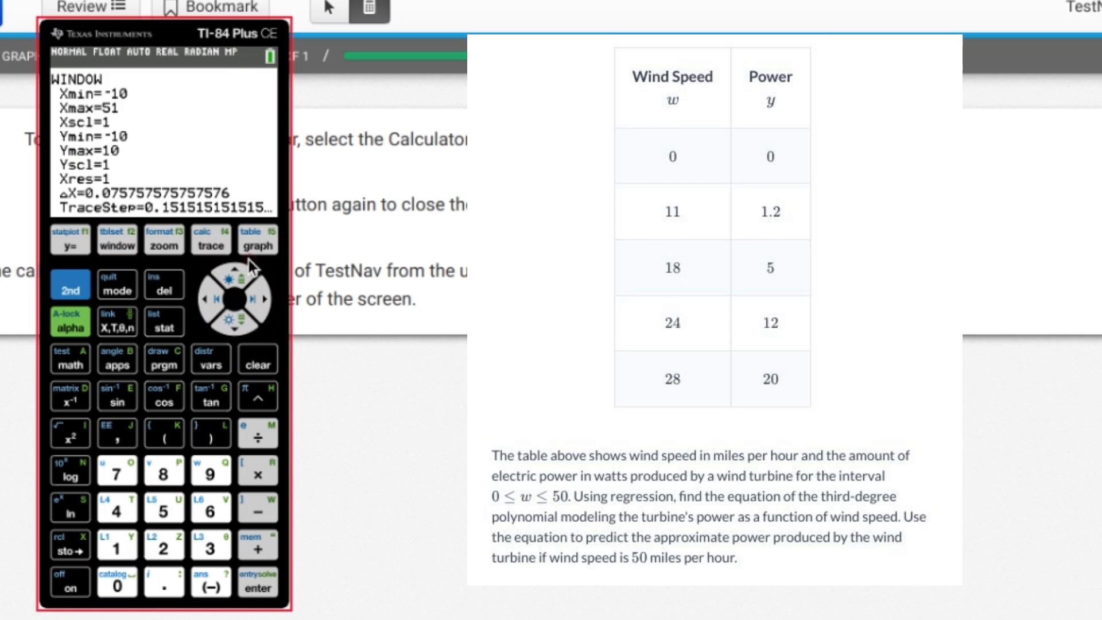
Step: Redraw the cubic curve over the window widened to Xmax 51
click(257, 244)
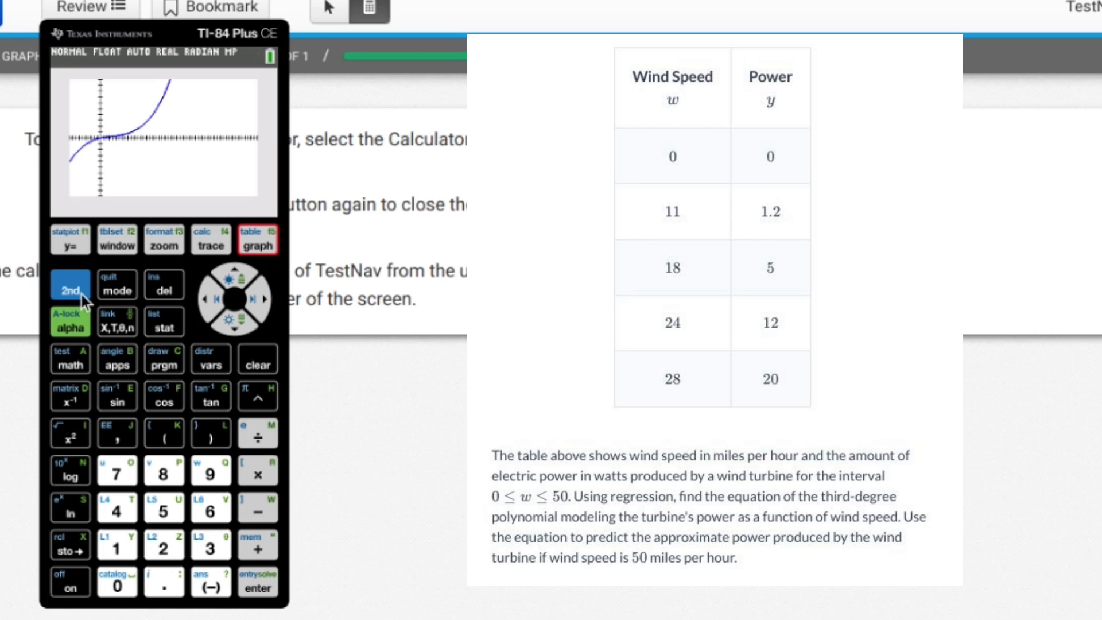
click(69, 286)
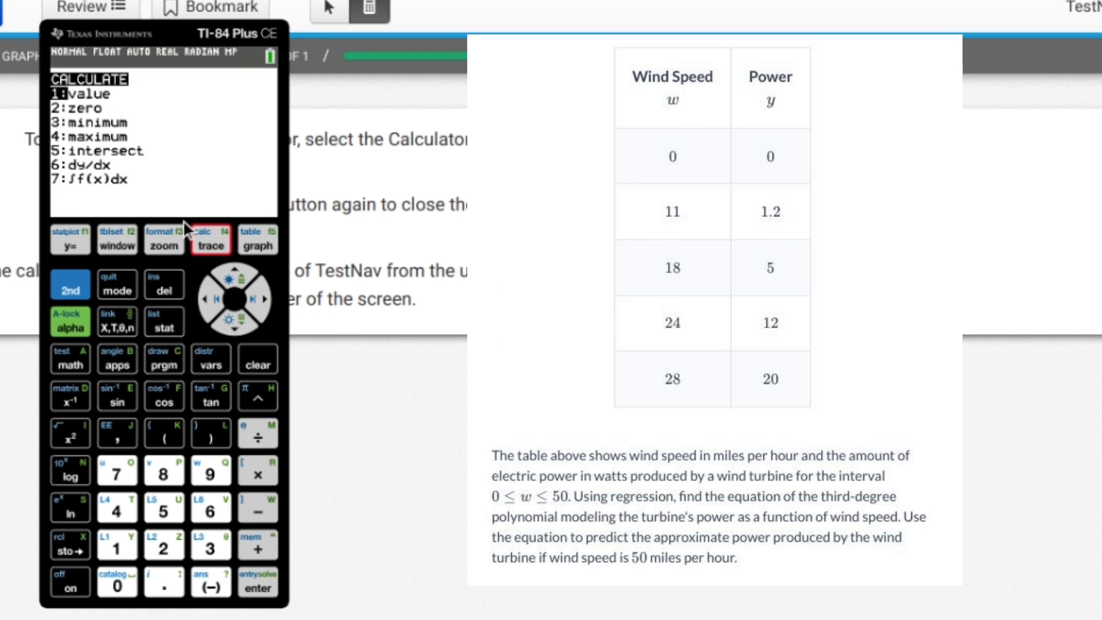
mouse_move(232, 589)
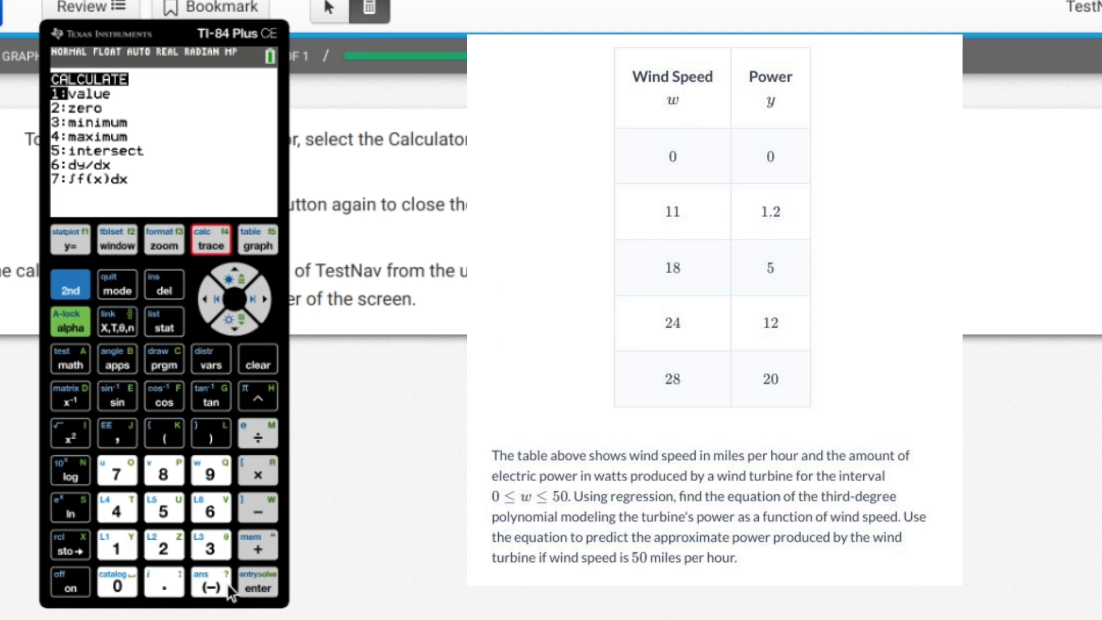
Step: Use CALC value at x=50 to get y≈129.27142 on the fitted curve
click(164, 506)
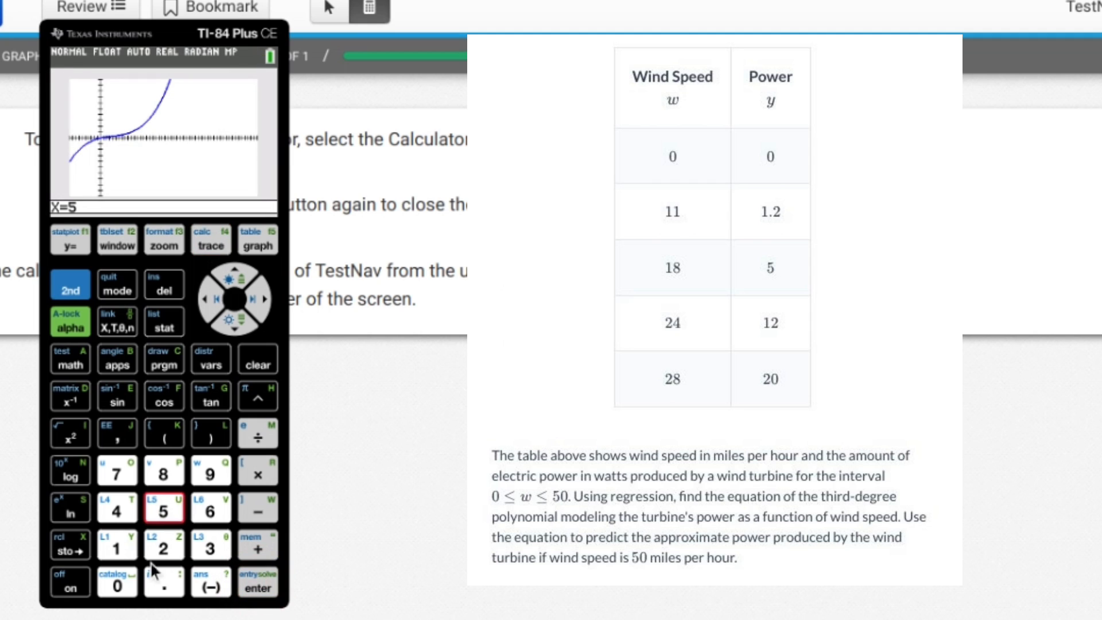
click(256, 583)
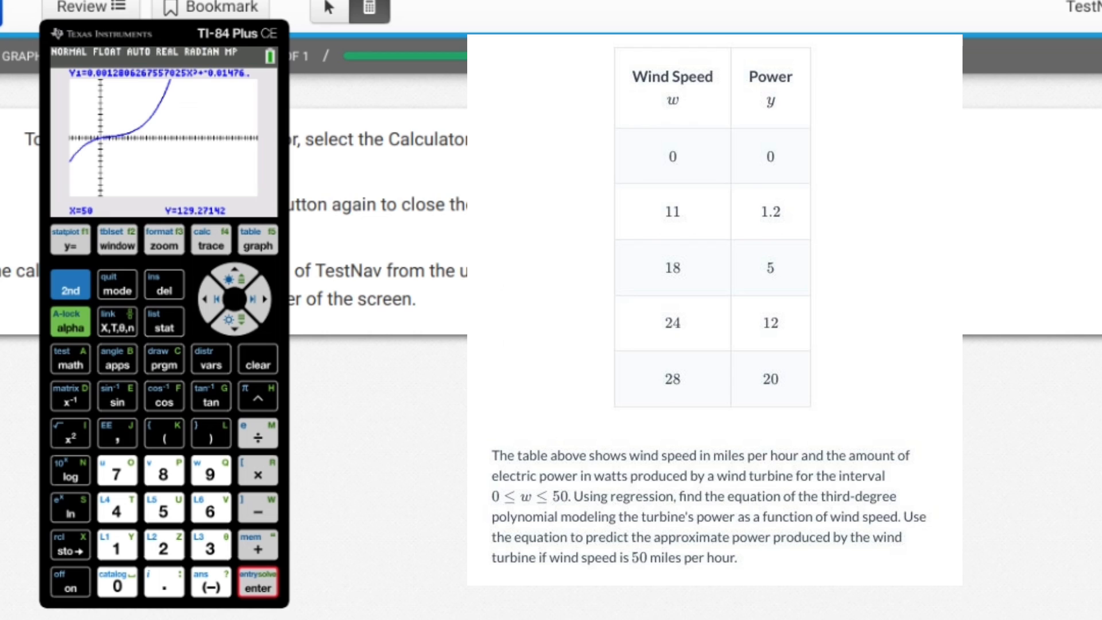
mouse_move(254, 487)
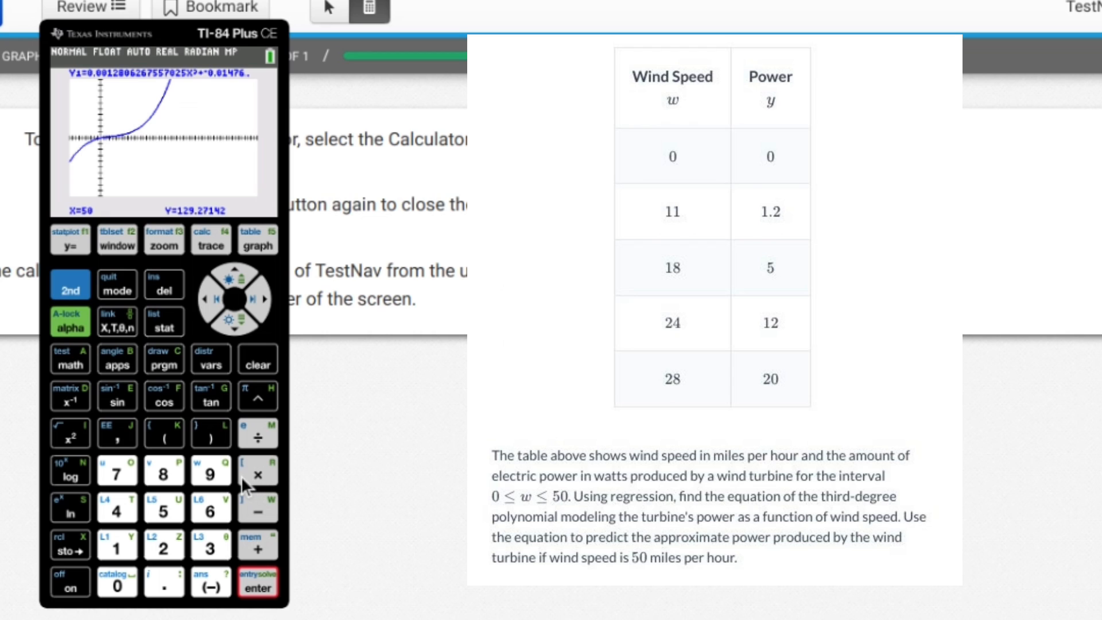
mouse_move(164, 267)
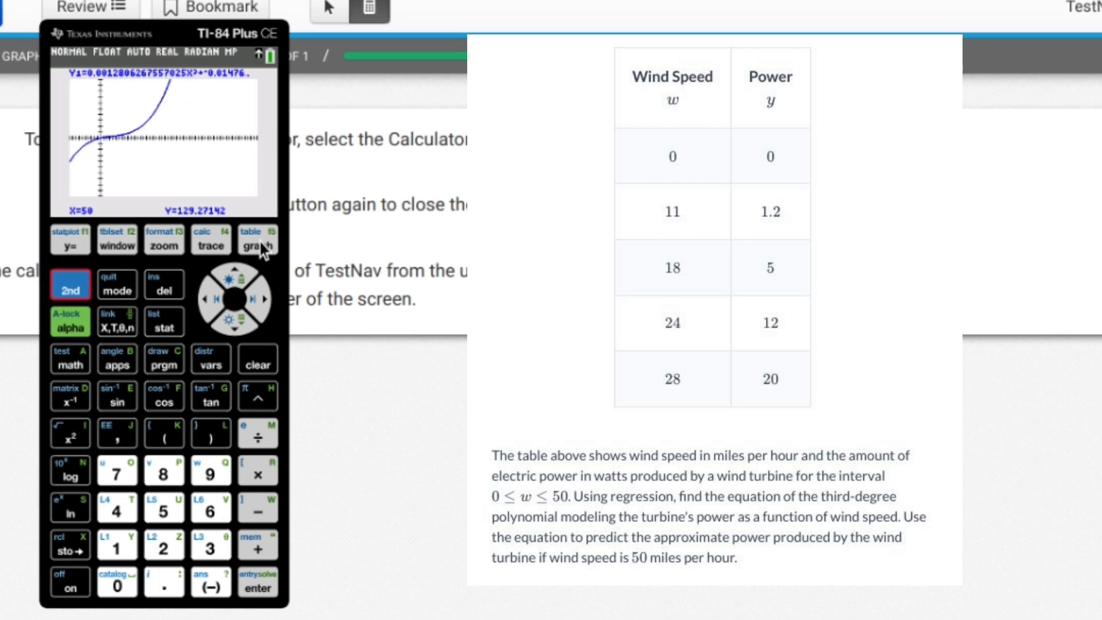
Step: Review the graph and Y1 equation, then recalculate the CubicReg coefficients
click(256, 238)
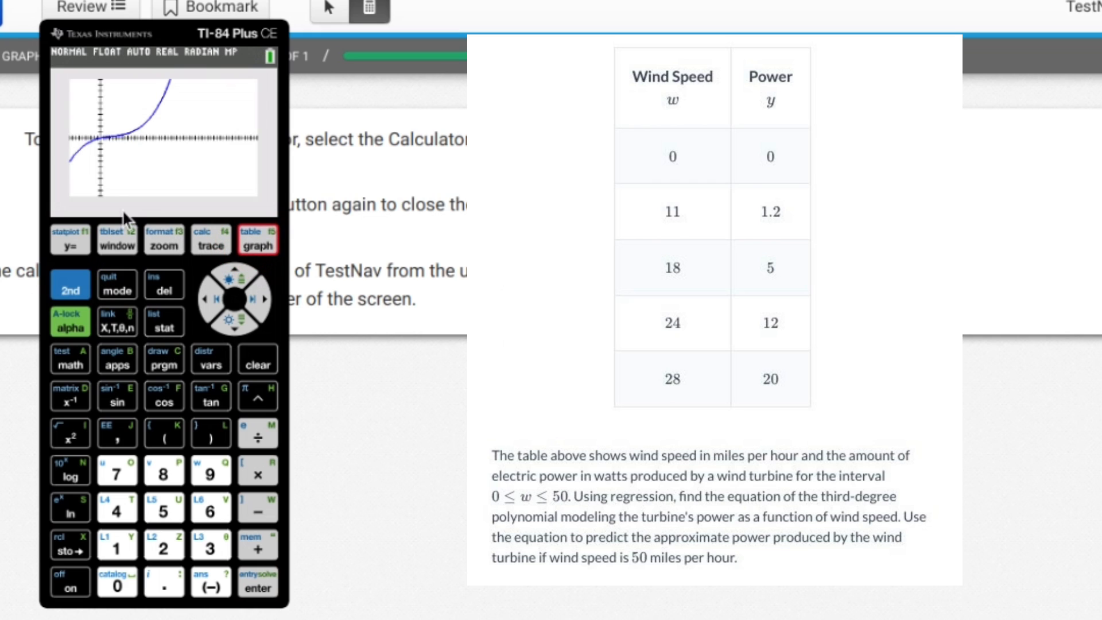
mouse_move(303, 371)
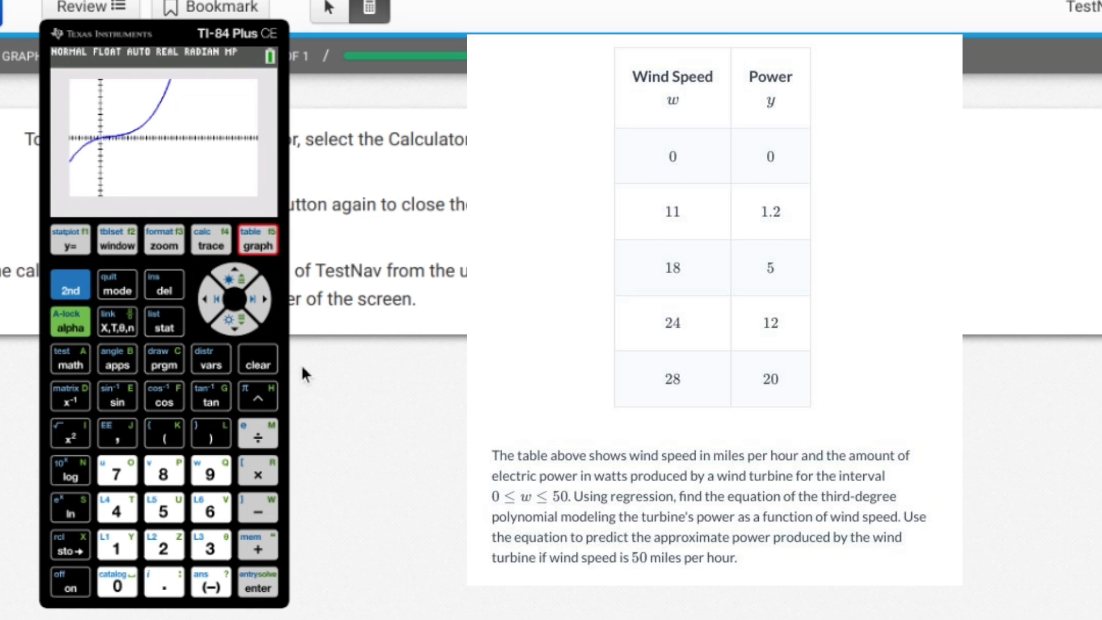
mouse_move(109, 308)
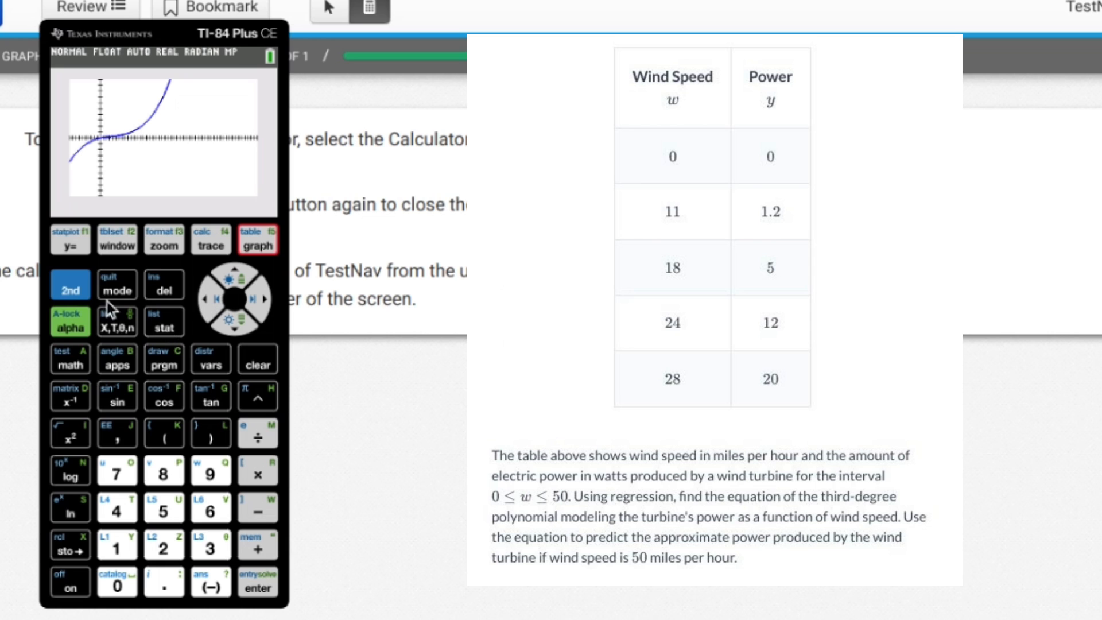
mouse_move(170, 354)
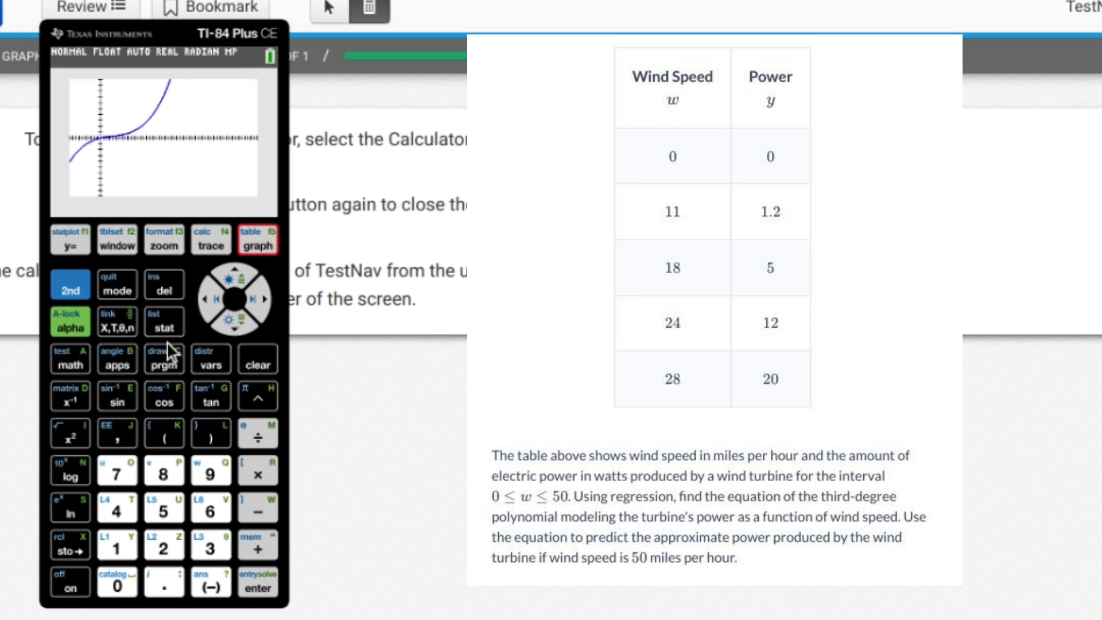
click(70, 239)
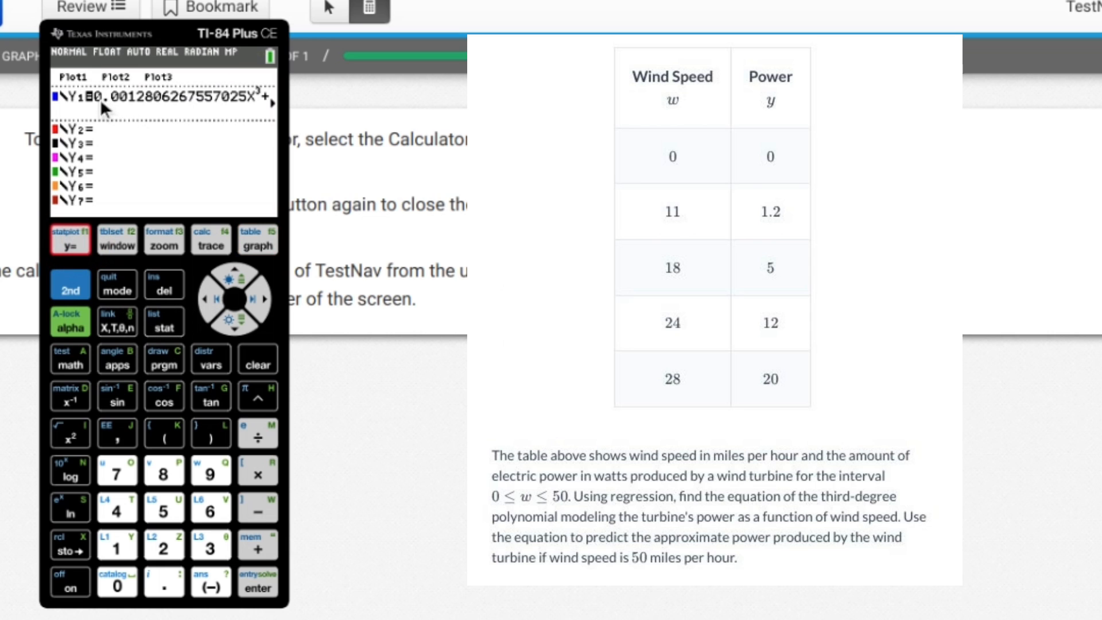
mouse_move(166, 329)
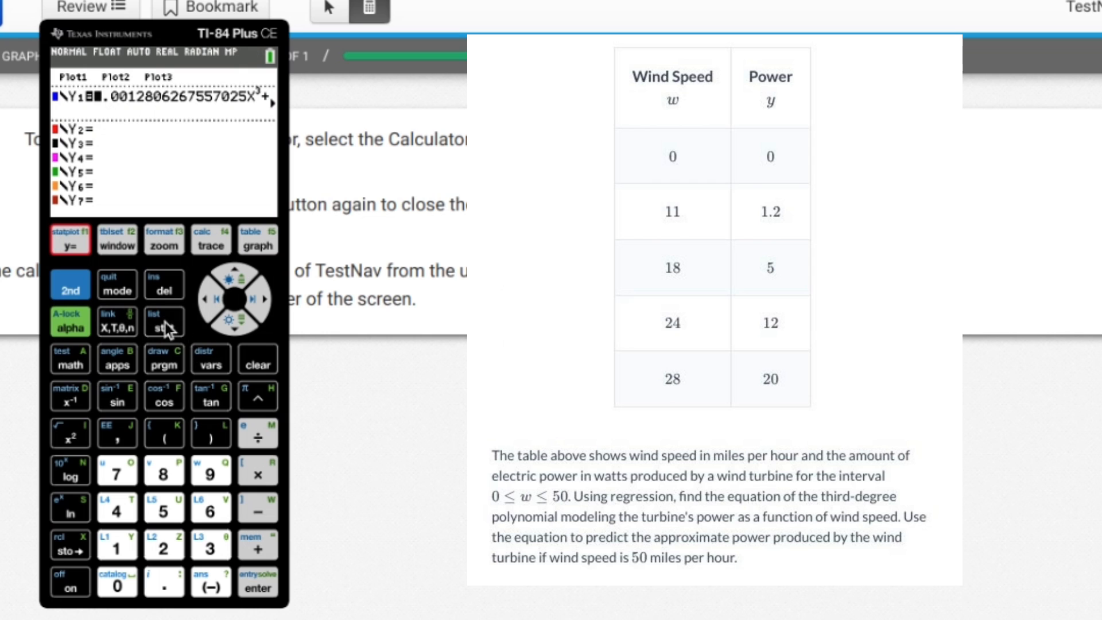
mouse_move(144, 331)
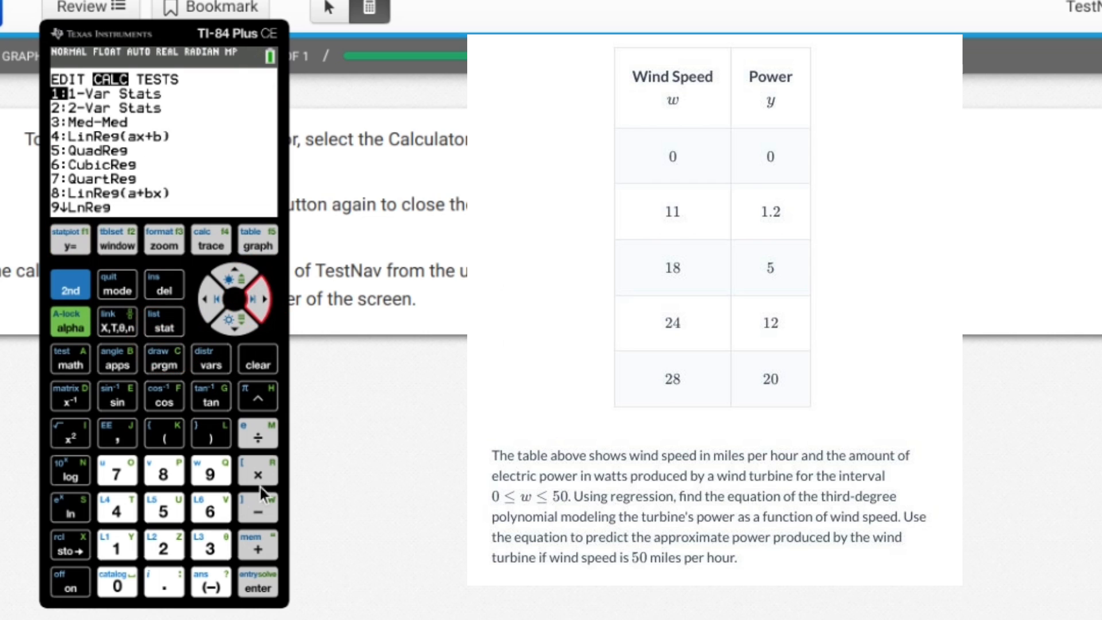
click(242, 312)
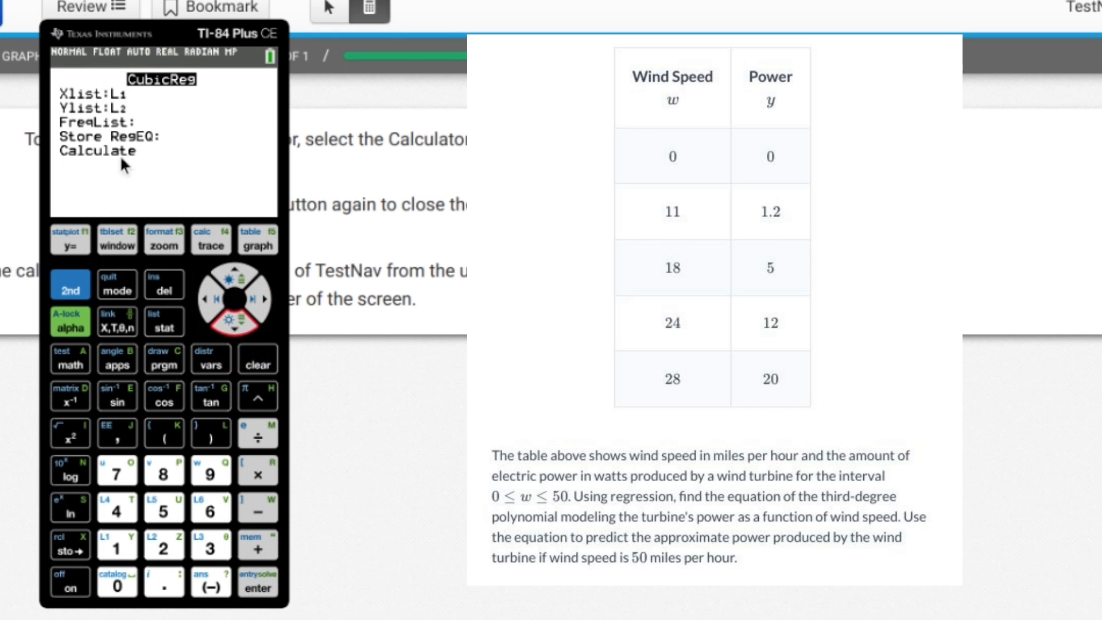
click(208, 358)
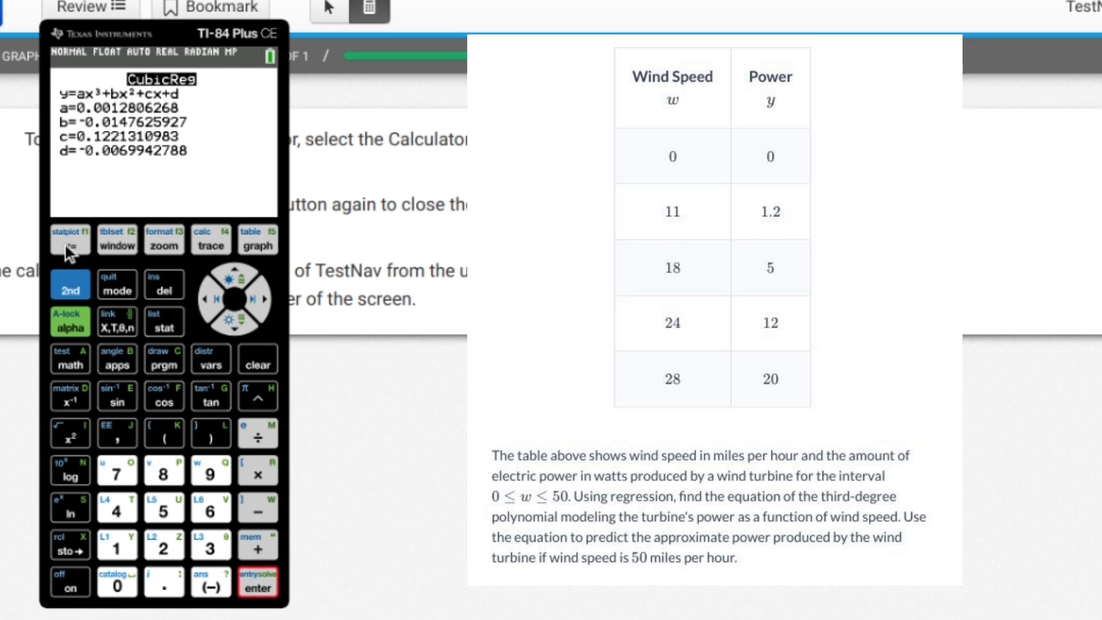
click(70, 240)
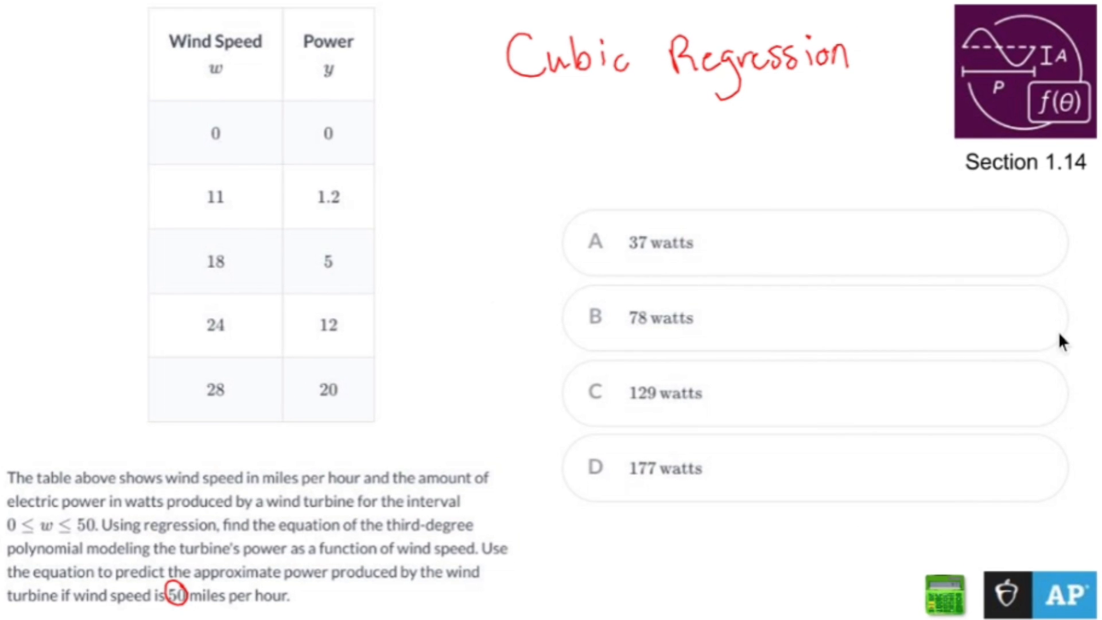
Step: Circle answer choice C, 129 watts, on the problem slide
drag(569, 407, 622, 372)
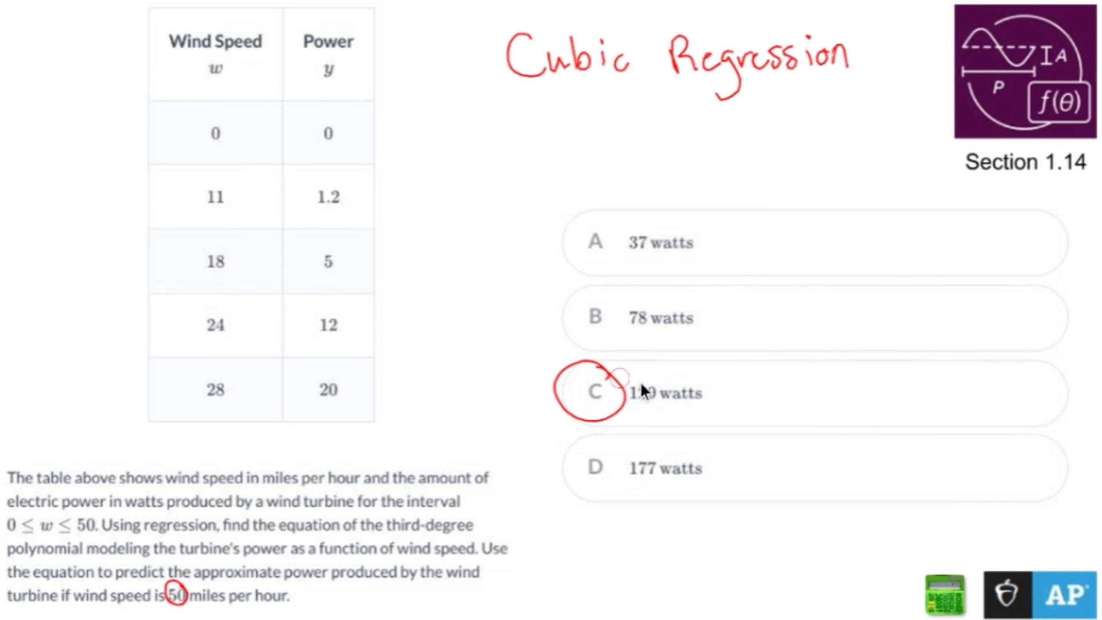